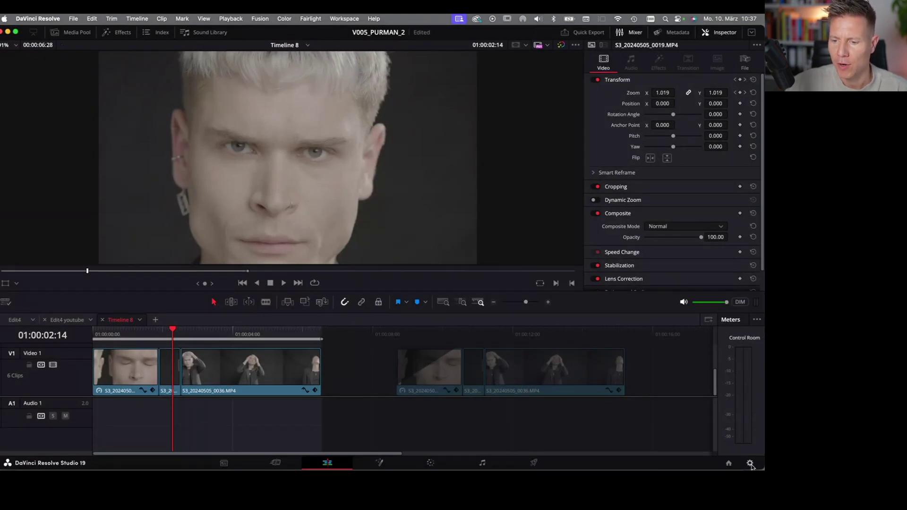
# - Open Project Settings to check the colour management (DaVinci YRGB, Rec.709 Gamma 2.4)
pyautogui.click(750, 463)
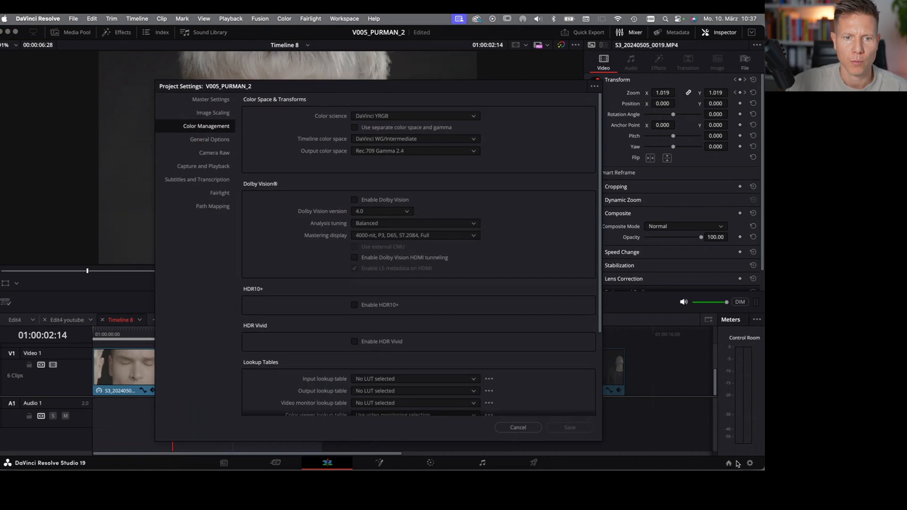
pyautogui.moveTo(227, 133)
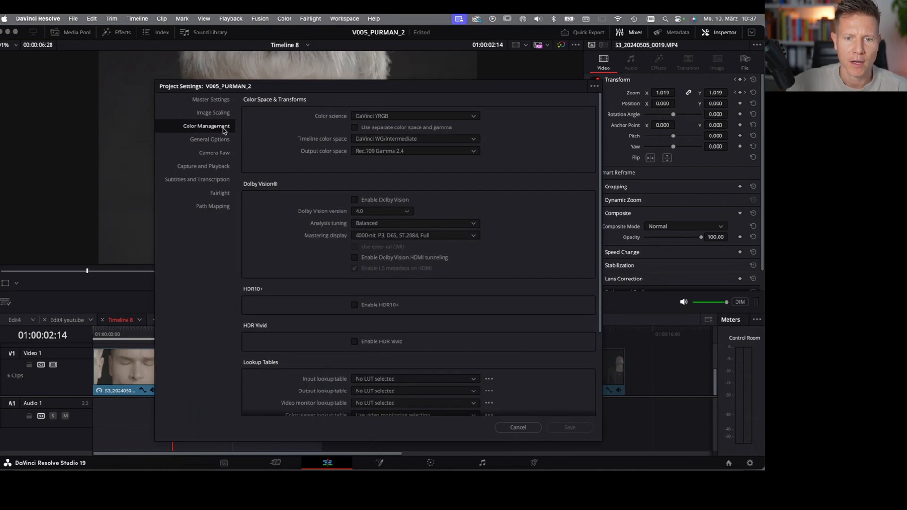
pyautogui.moveTo(348, 125)
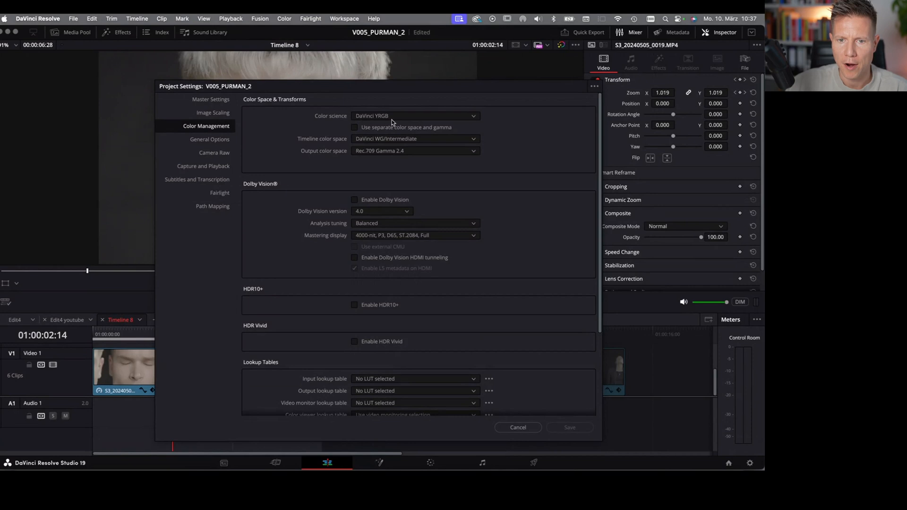
pyautogui.moveTo(343, 144)
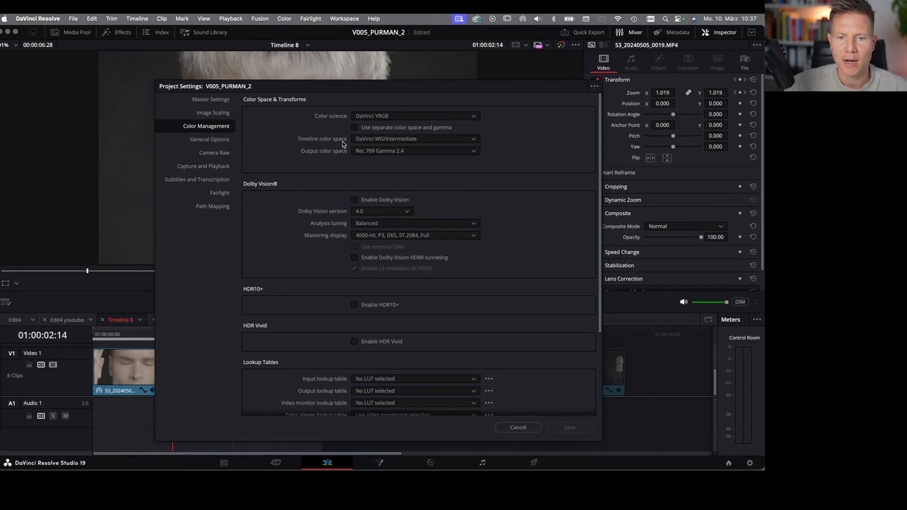
pyautogui.moveTo(399, 134)
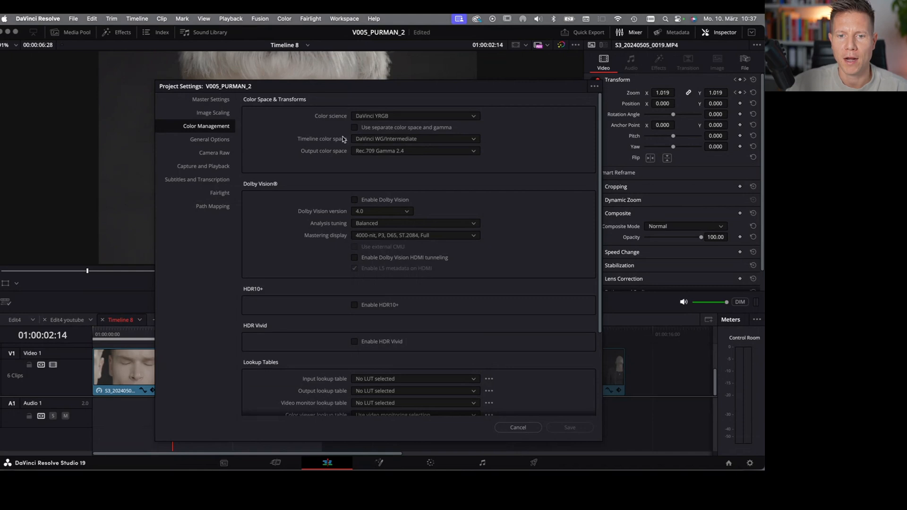
pyautogui.moveTo(423, 142)
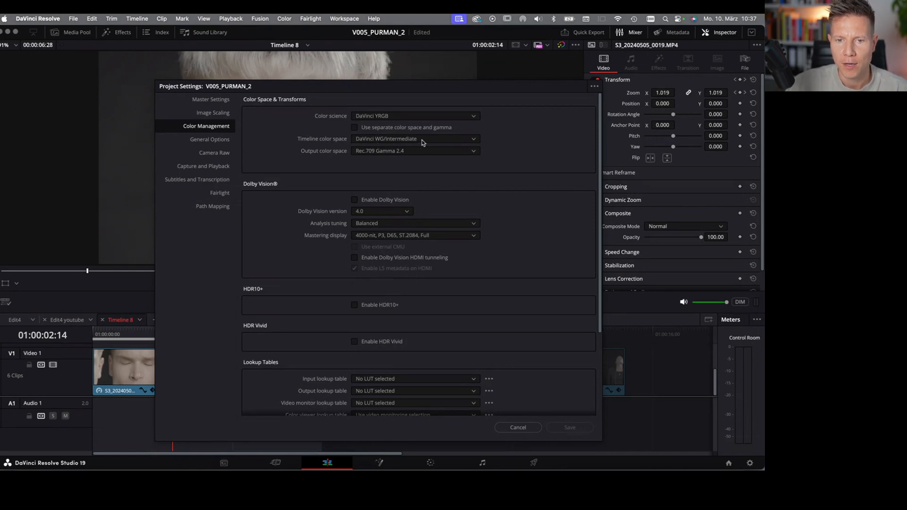
pyautogui.moveTo(342, 160)
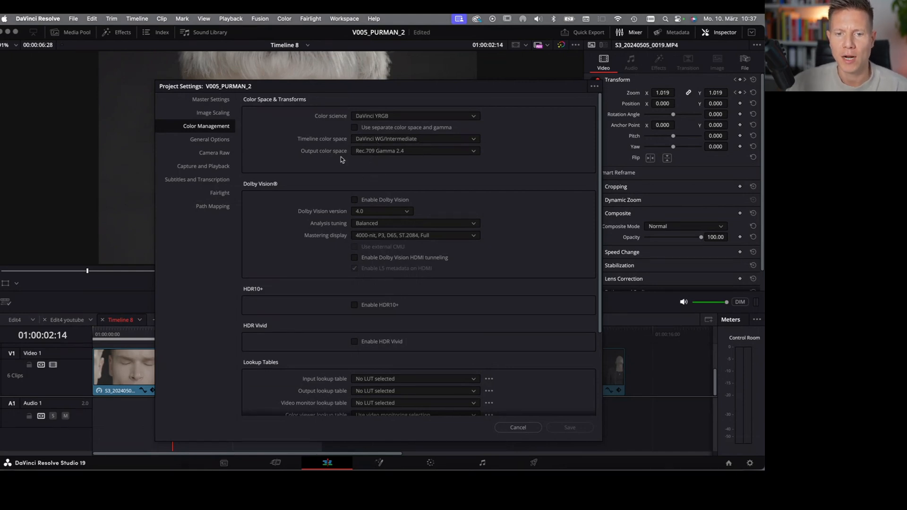
pyautogui.moveTo(400, 171)
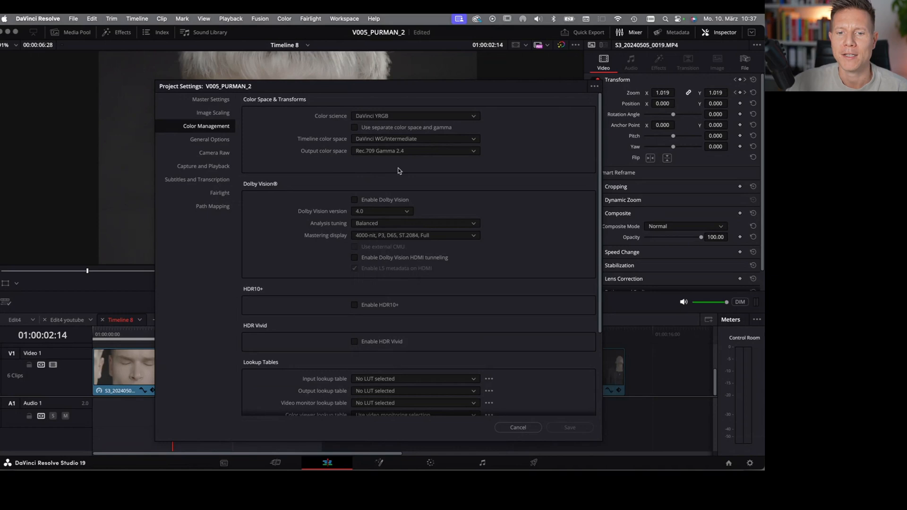
pyautogui.moveTo(355, 161)
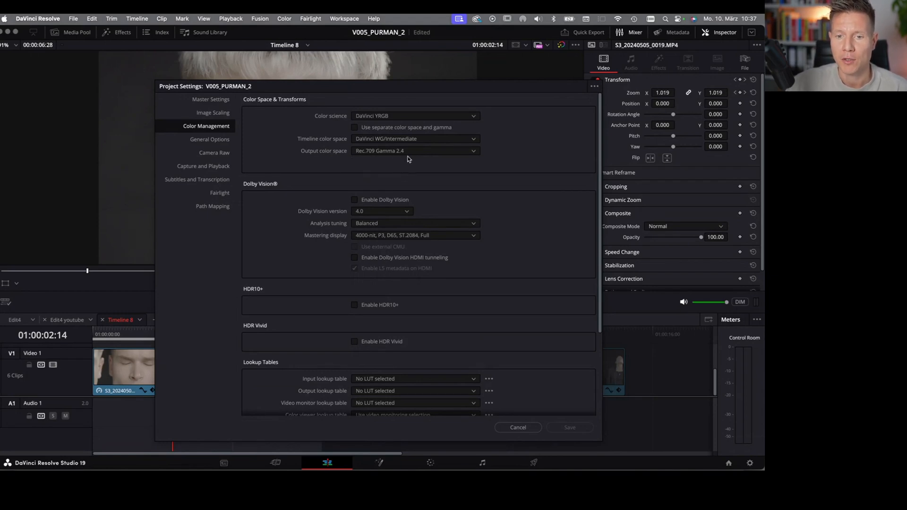
pyautogui.moveTo(405, 171)
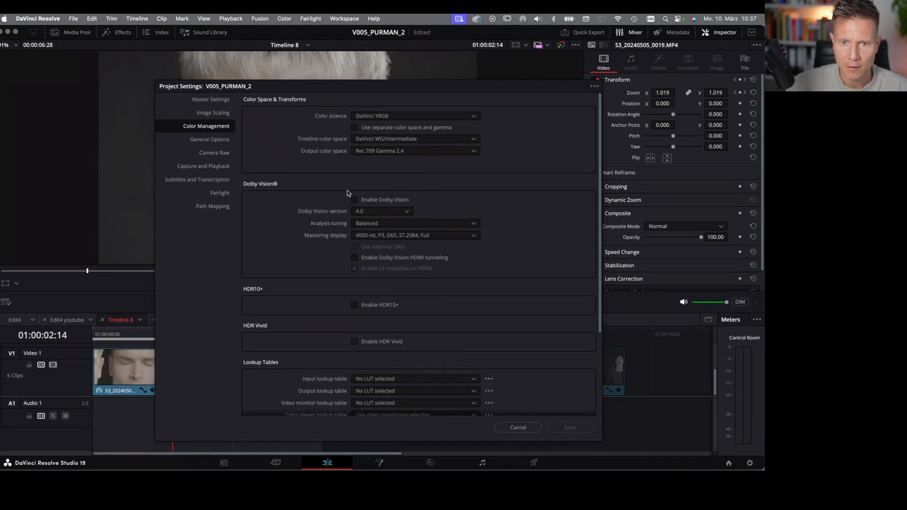
pyautogui.moveTo(375, 193)
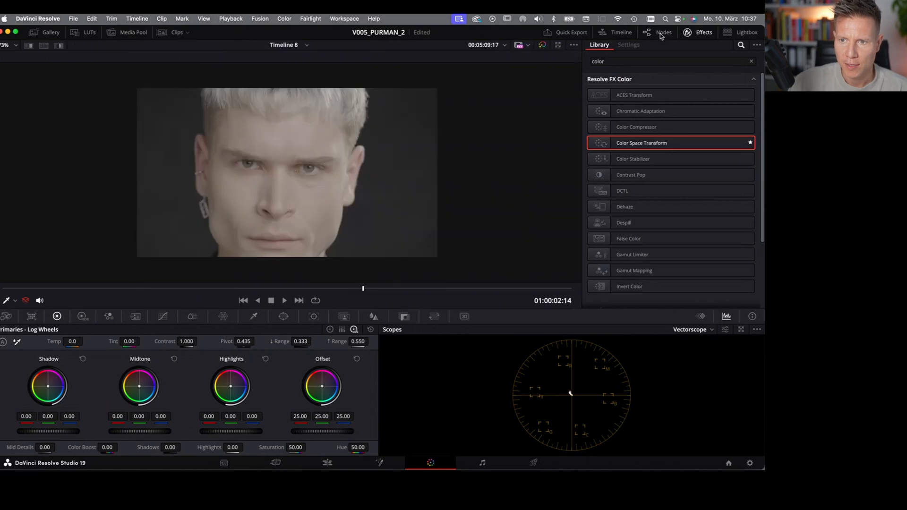
# - Add node 01 at the left of the node graph and a serial node 02 after it
pyautogui.click(663, 32)
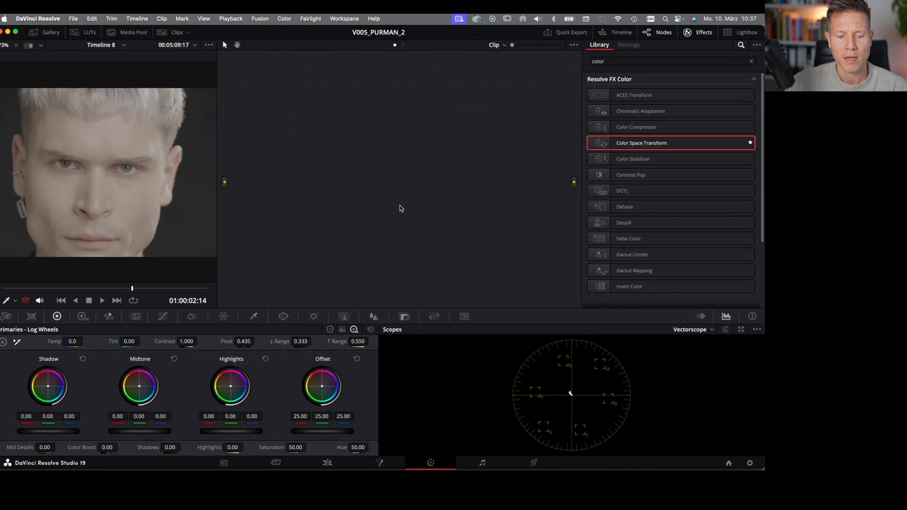
pyautogui.rightClick(400, 208)
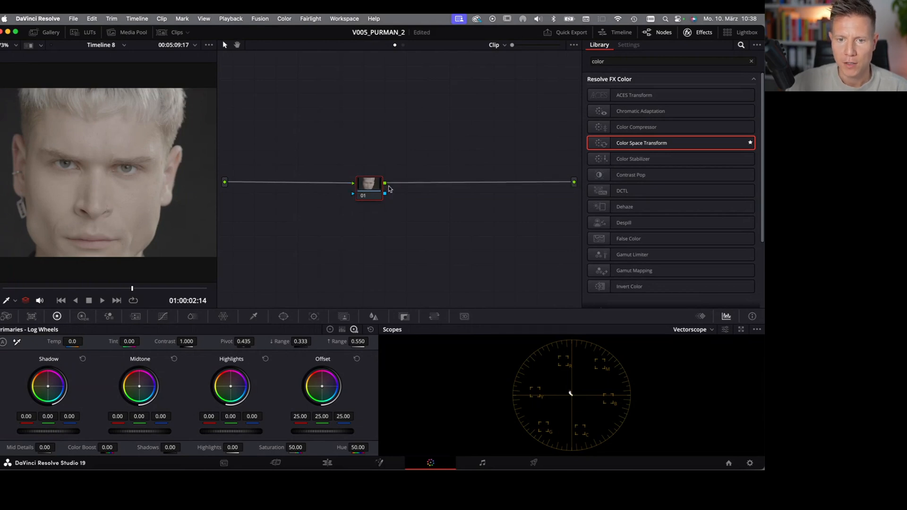
pyautogui.moveTo(369, 183); pyautogui.dragTo(252, 180)
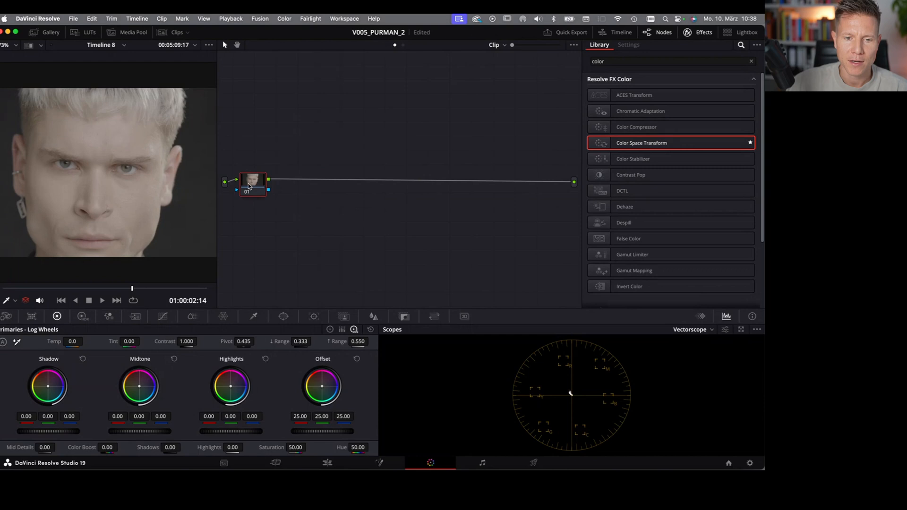
pyautogui.rightClick(252, 184)
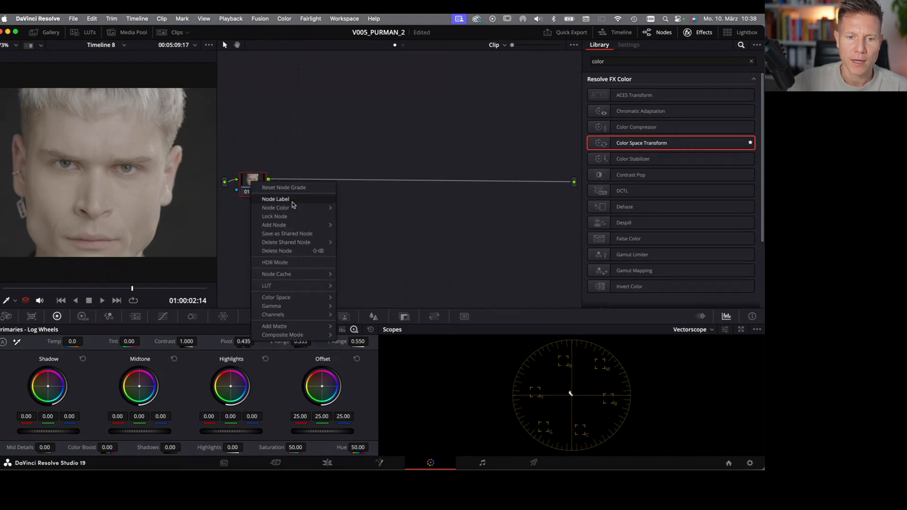
pyautogui.moveTo(286, 225)
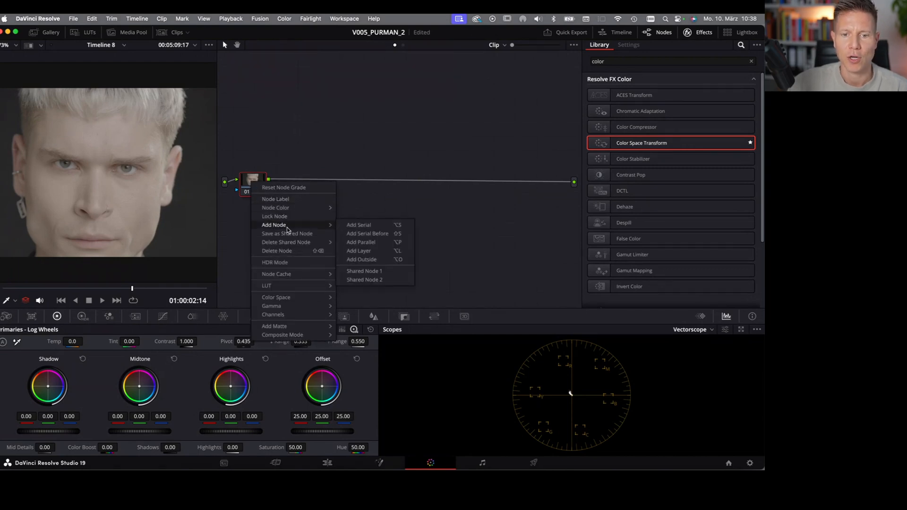
pyautogui.moveTo(380, 230)
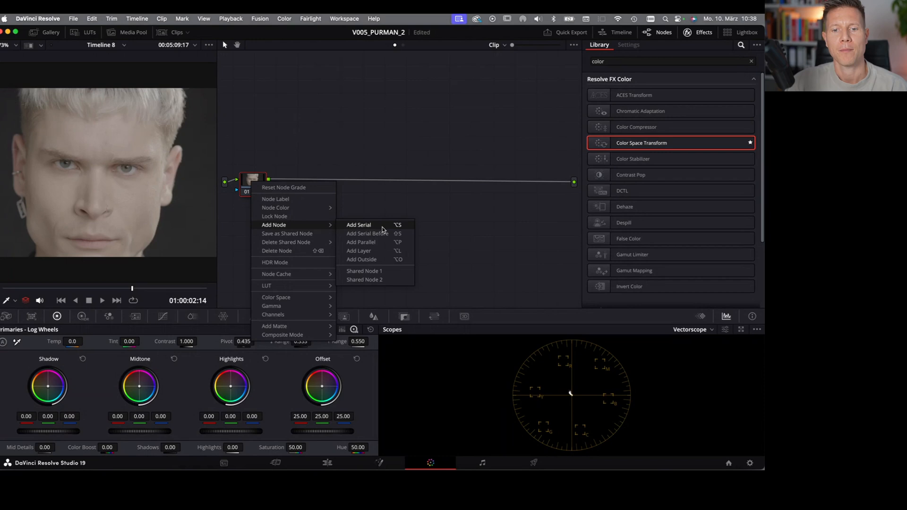
pyautogui.click(358, 225)
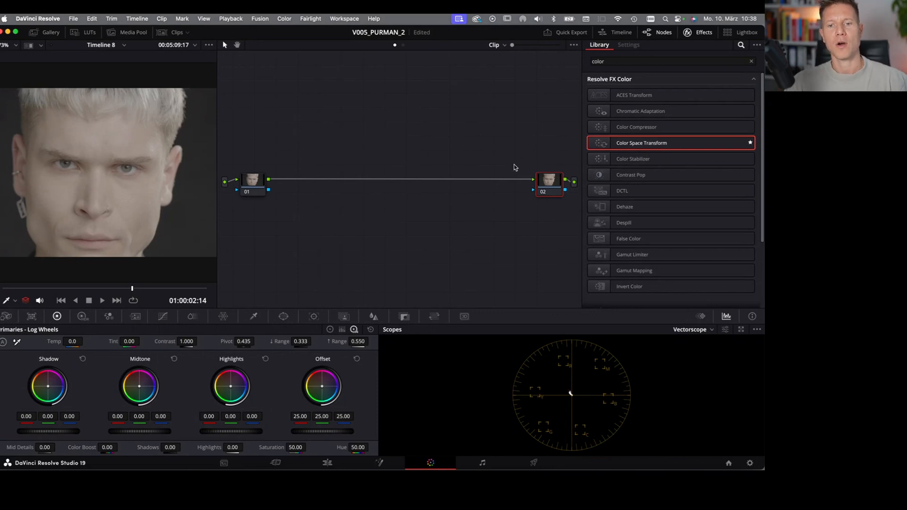
pyautogui.moveTo(509, 174)
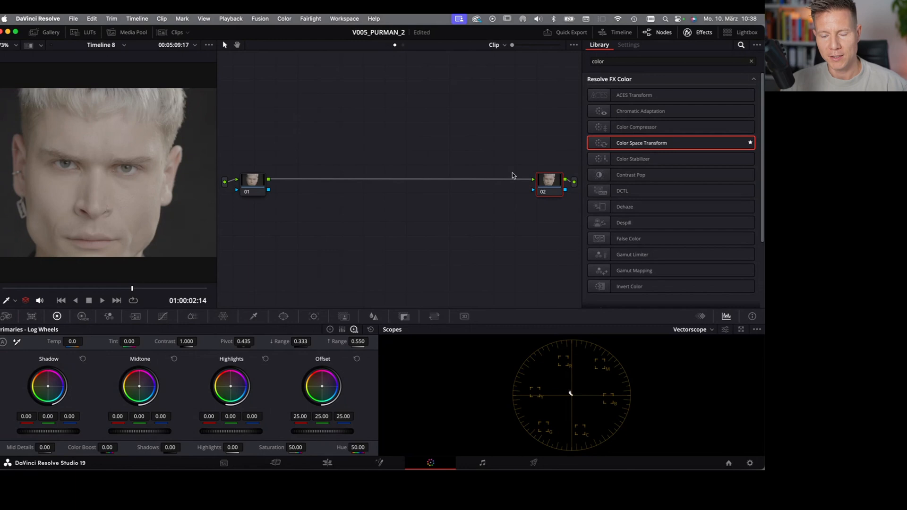
pyautogui.moveTo(502, 178)
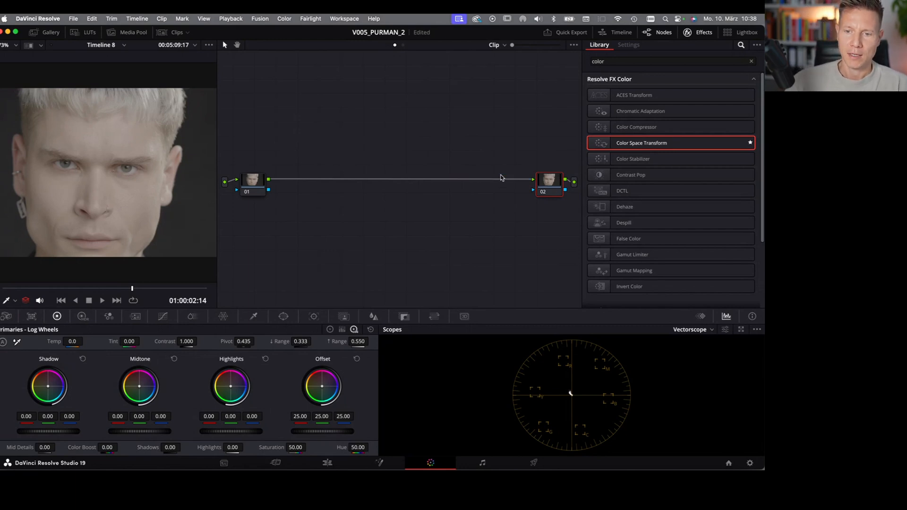
pyautogui.moveTo(525, 94)
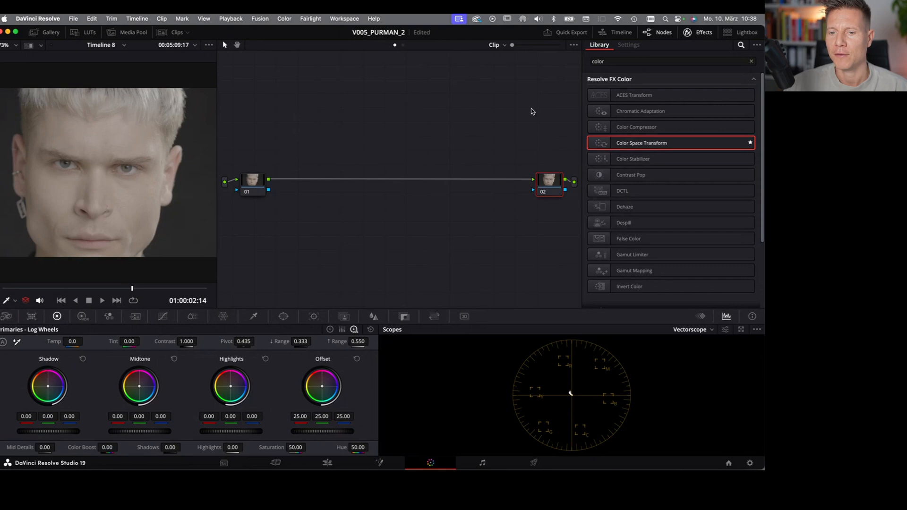
pyautogui.moveTo(431, 131)
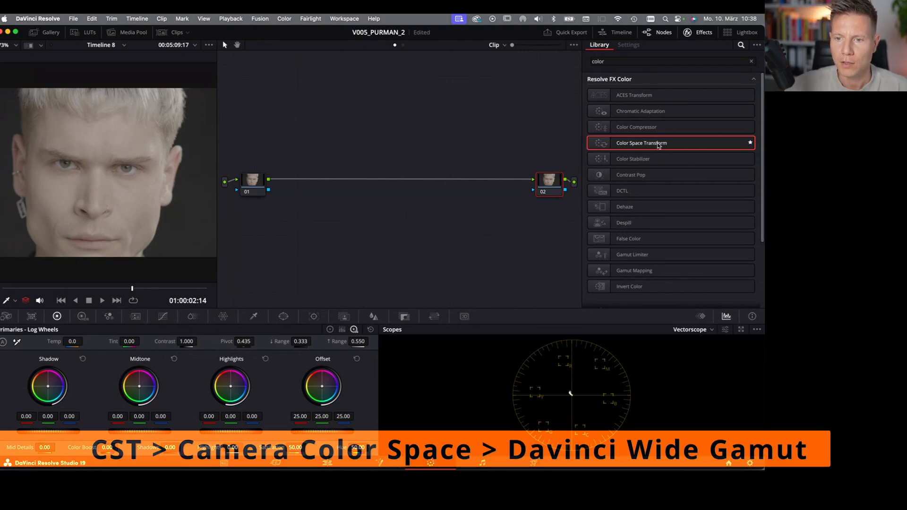
# - Apply a Color Space Transform to node 01 with input colour space Sony S-Gamut3.Cine
pyautogui.click(253, 180)
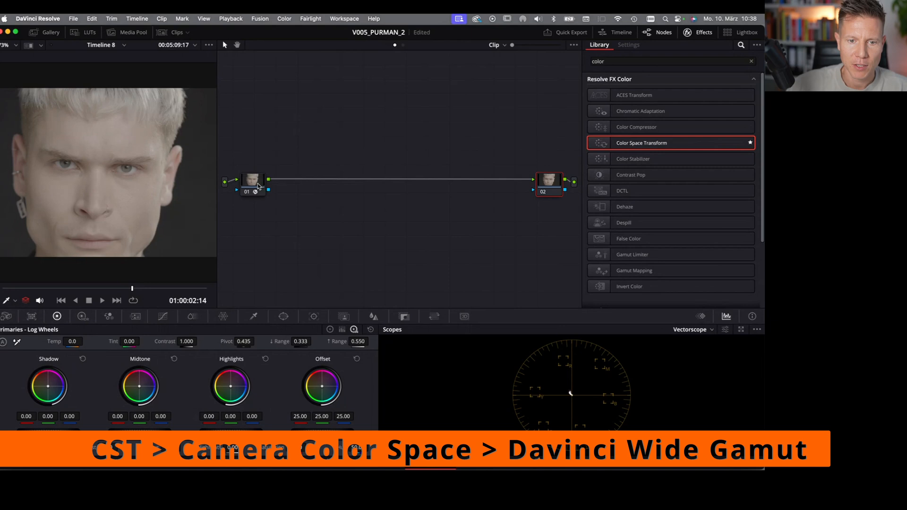
pyautogui.click(628, 44)
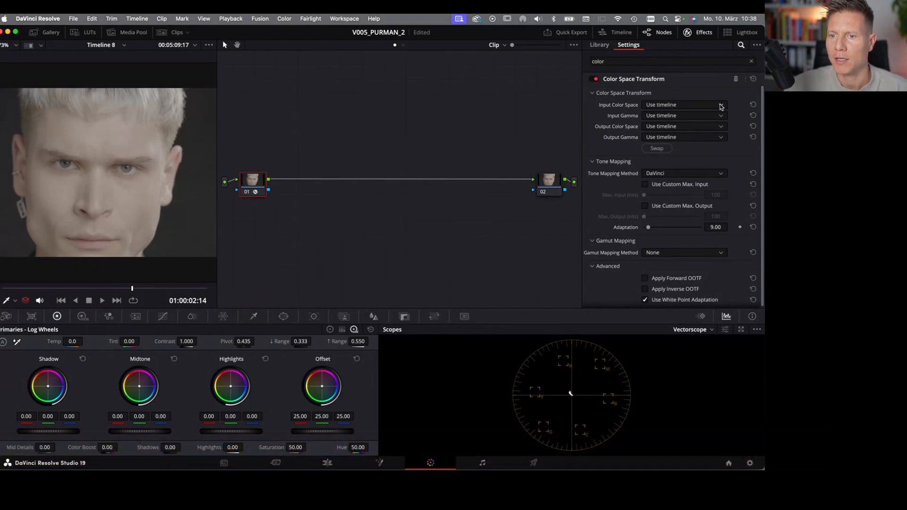
pyautogui.click(684, 105)
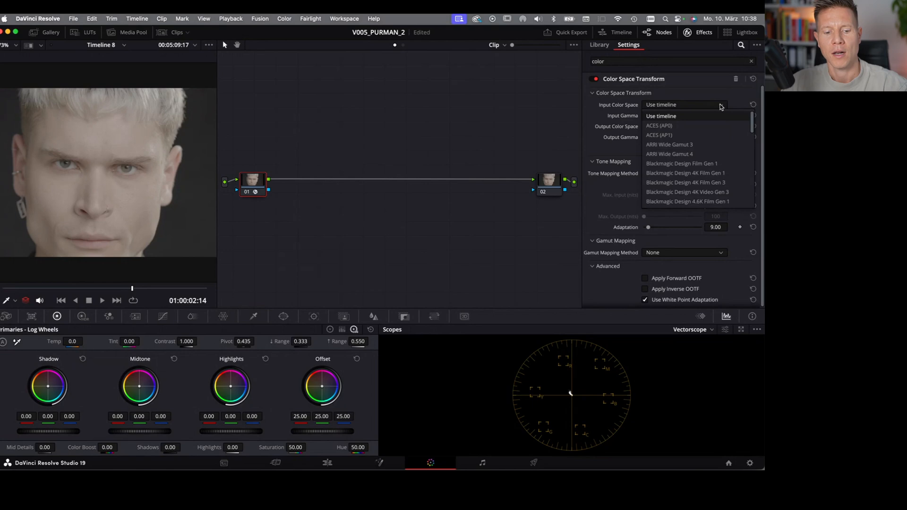
pyautogui.scroll(-3)
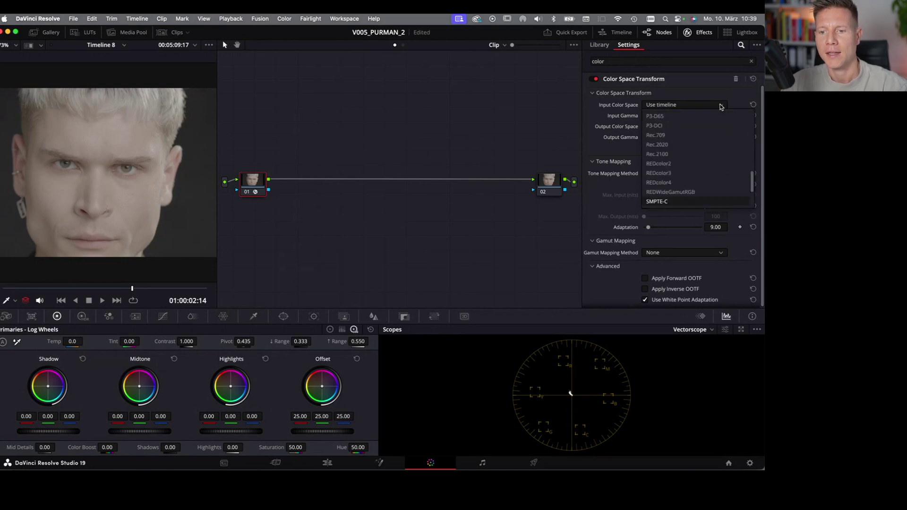
pyautogui.scroll(-3)
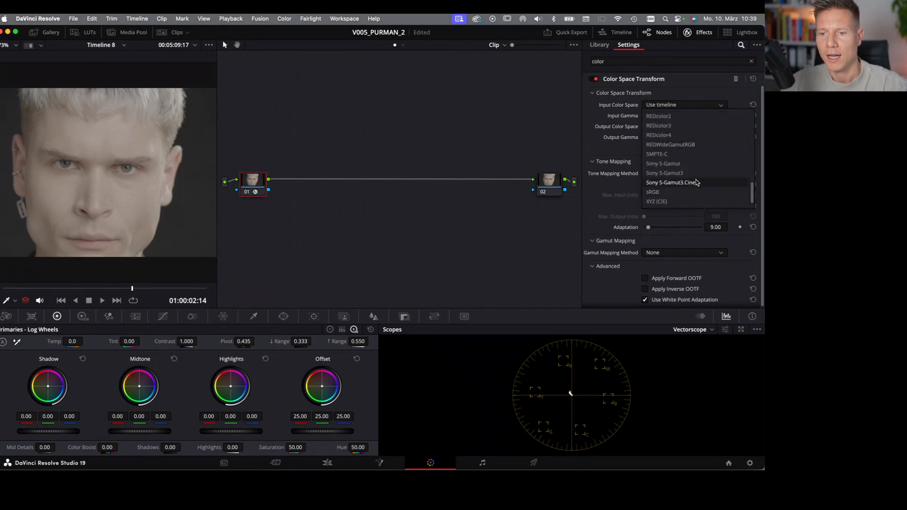
pyautogui.click(652, 192)
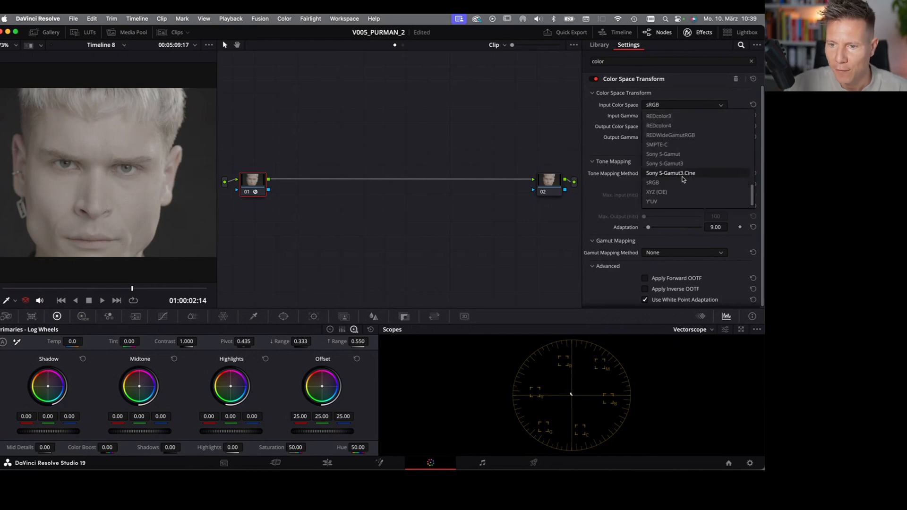
pyautogui.click(670, 173)
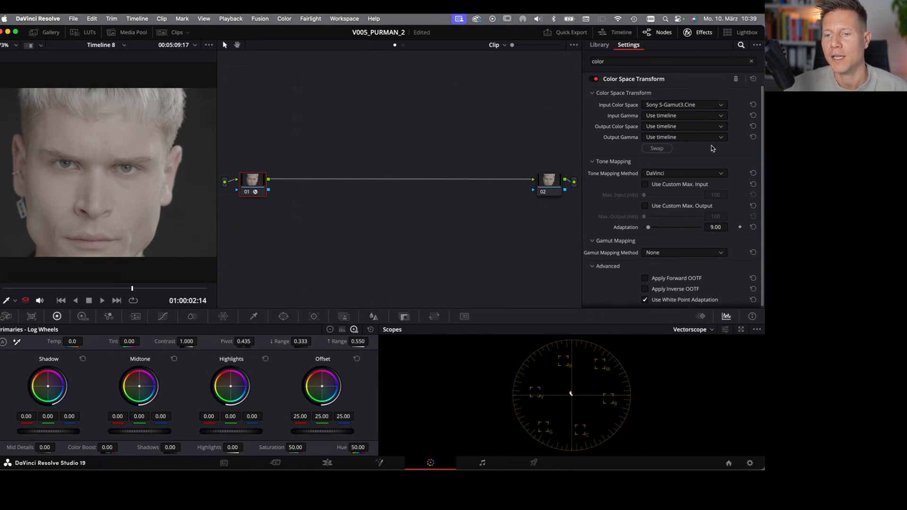
pyautogui.moveTo(708, 127)
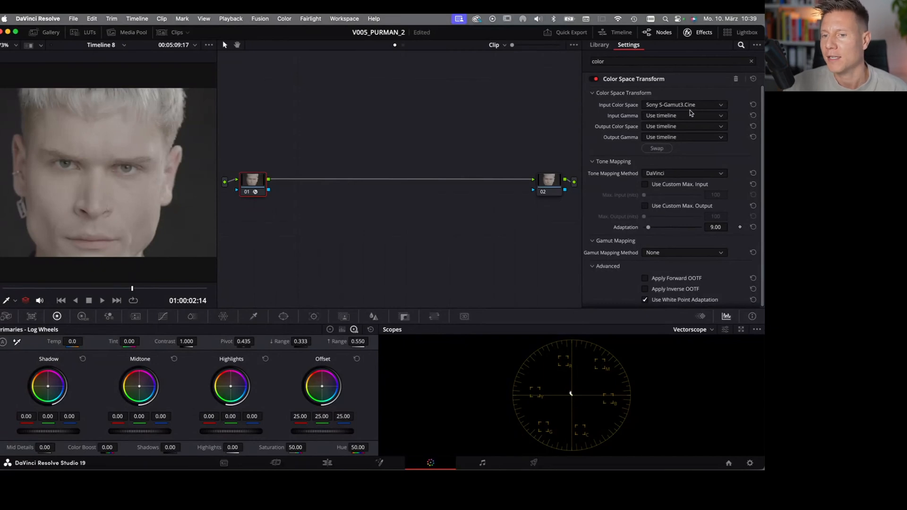
# - Set node 01's input gamma and output to DaVinci Wide Gamut / DaVinci Intermediate
pyautogui.click(684, 126)
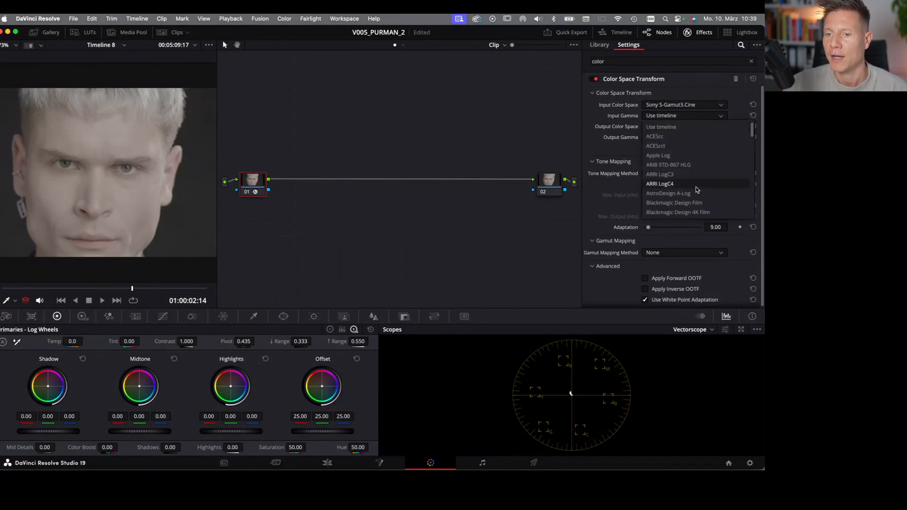
pyautogui.scroll(-3)
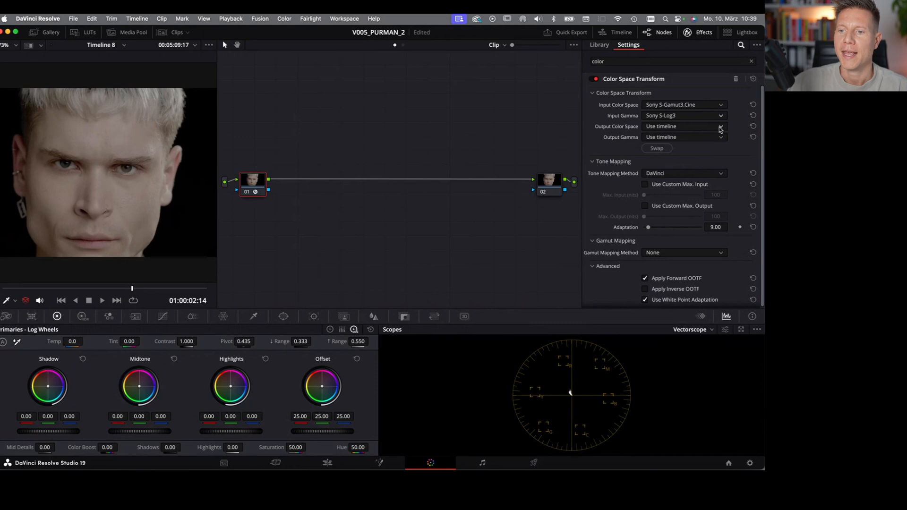
pyautogui.click(684, 126)
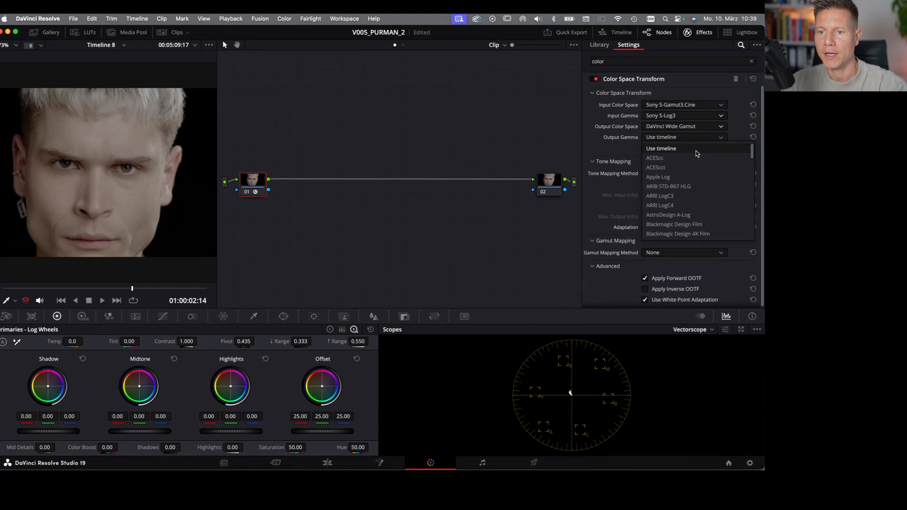
pyautogui.click(685, 137)
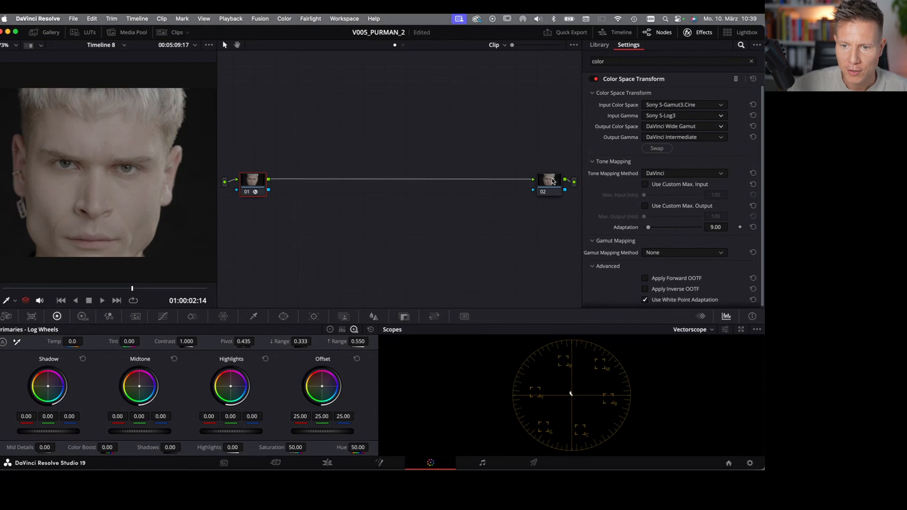
pyautogui.click(599, 45)
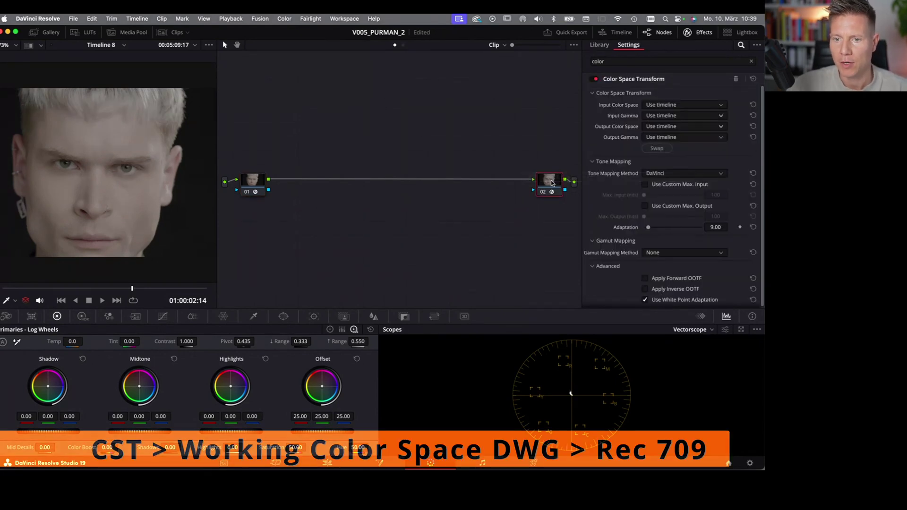
# - Set node 02's input to DaVinci Wide Gamut colour space with DaVinci Intermediate gamma
pyautogui.click(684, 104)
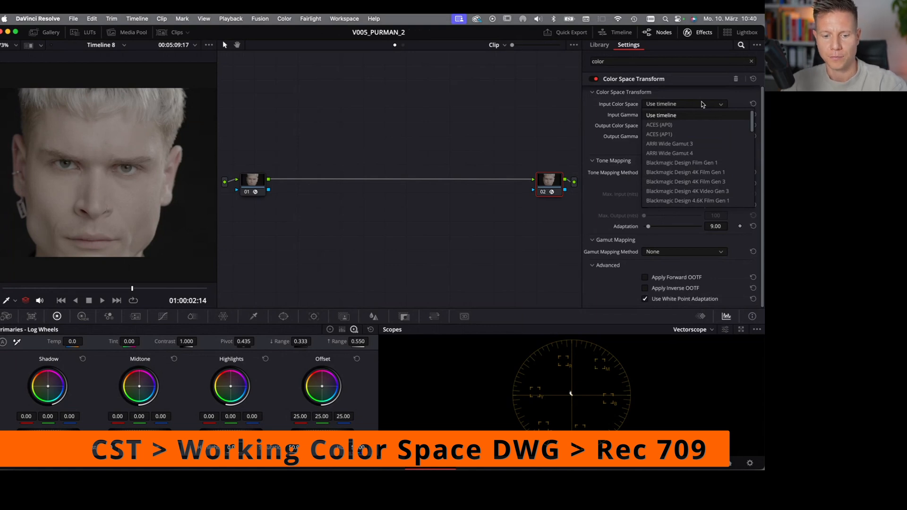
pyautogui.scroll(-3)
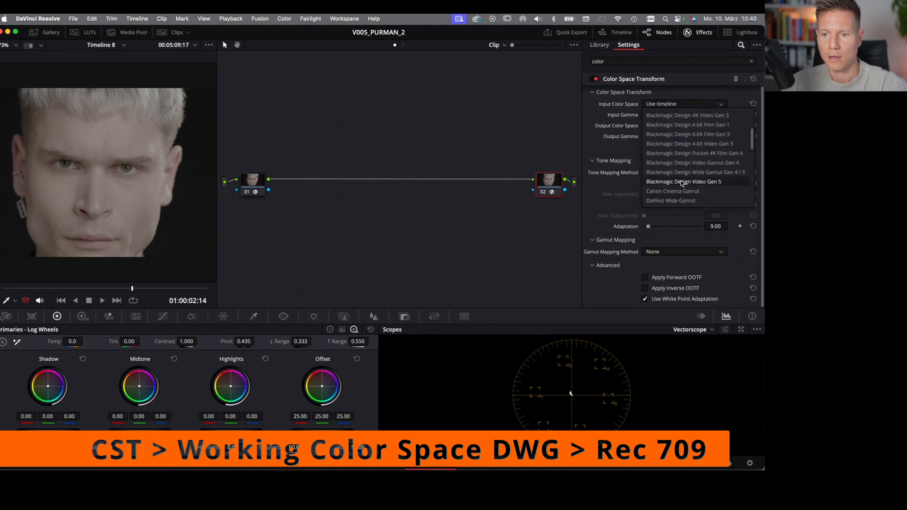
pyautogui.click(670, 200)
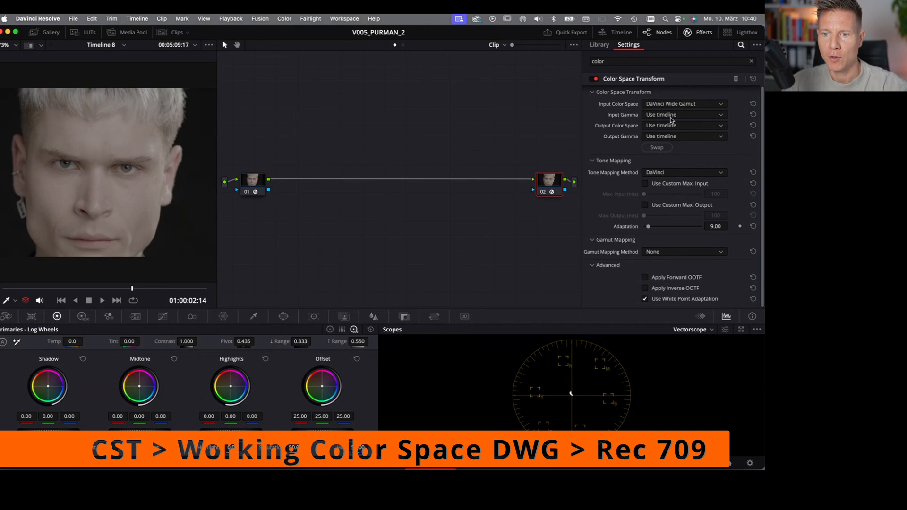
pyautogui.click(684, 125)
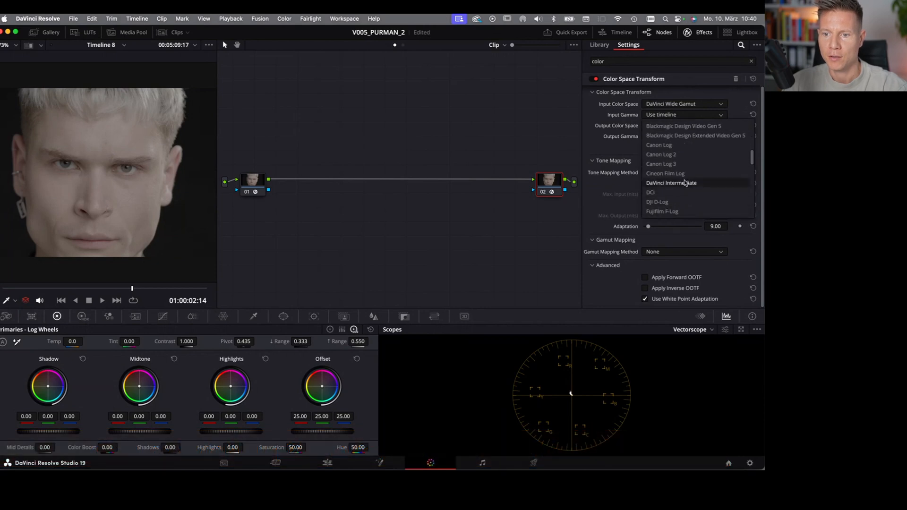
pyautogui.click(671, 183)
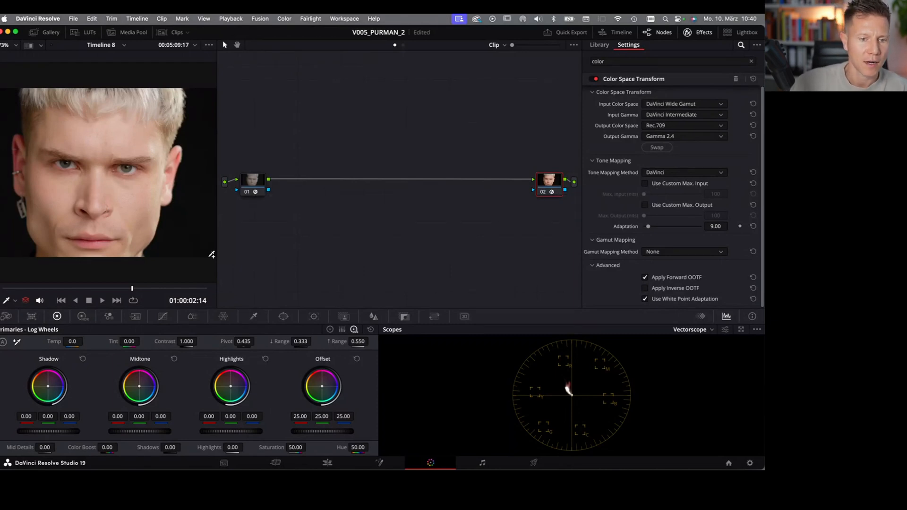
pyautogui.moveTo(274, 259)
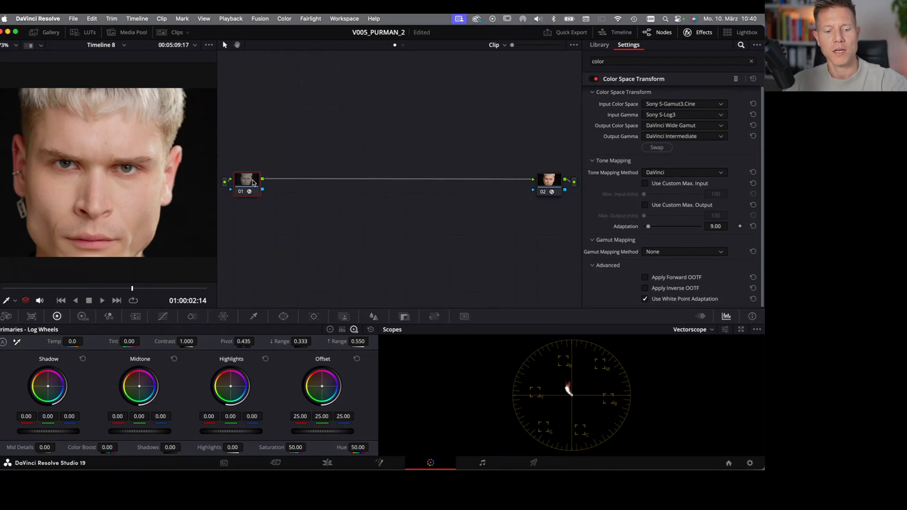
# - Add four serial nodes and start labelling node 01 as S-LOG-DWG
pyautogui.rightClick(246, 181)
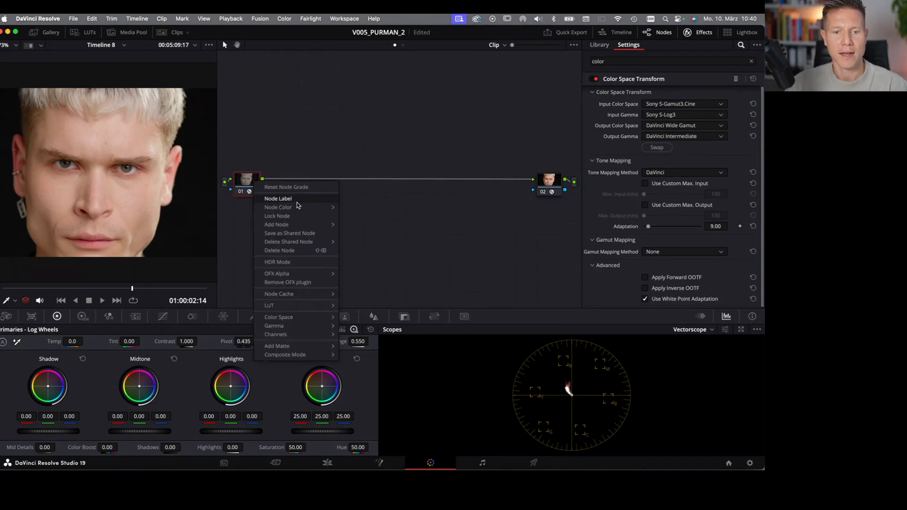
pyautogui.click(353, 147)
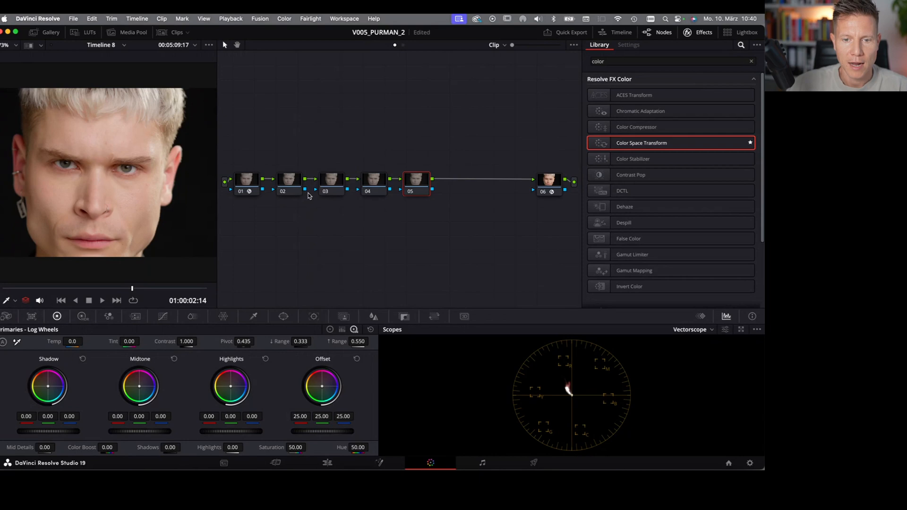
pyautogui.click(288, 182)
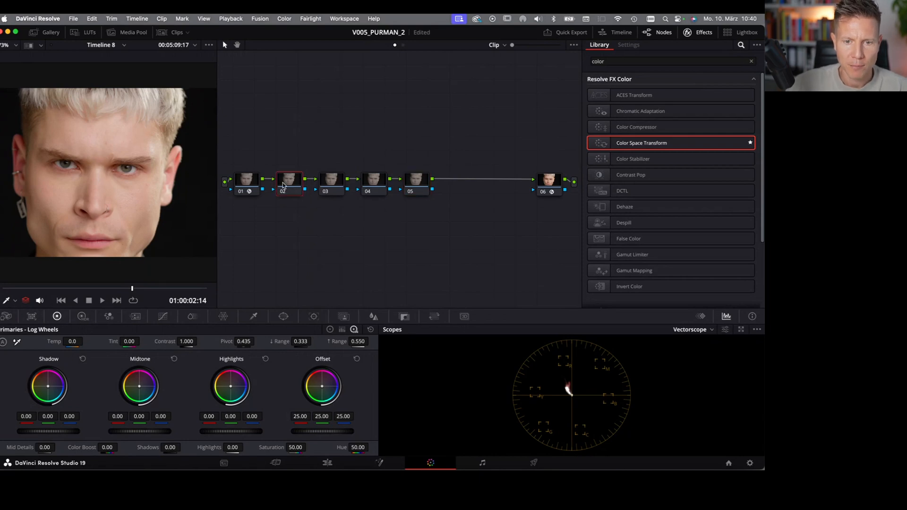
pyautogui.click(247, 181)
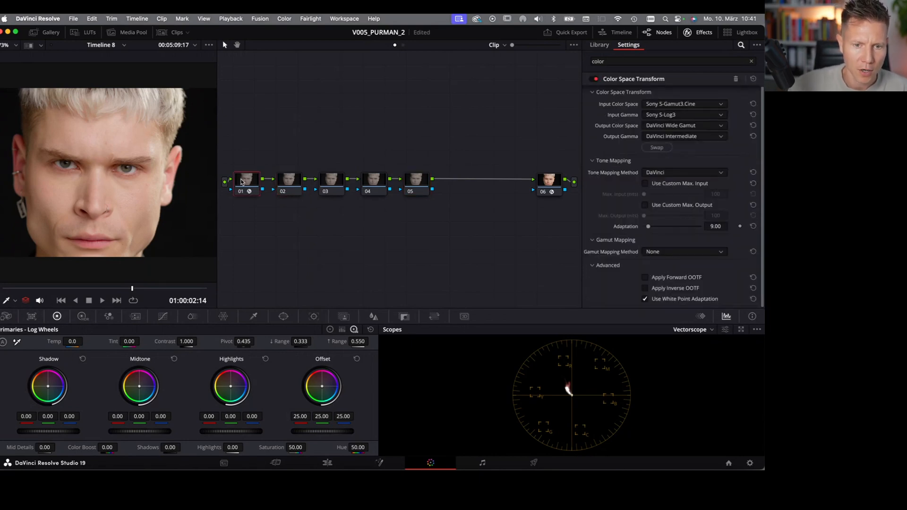
pyautogui.rightClick(245, 181)
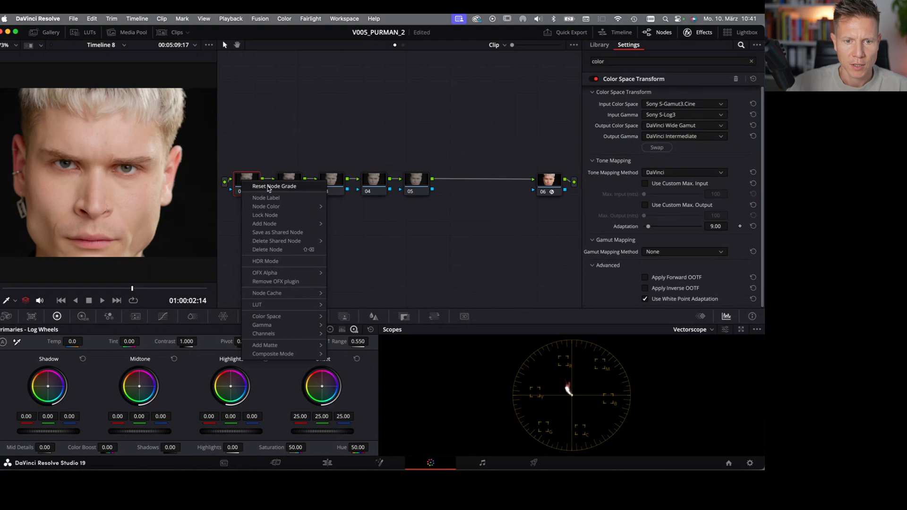
pyautogui.click(274, 186)
pyautogui.write('S-LOG-DWG')
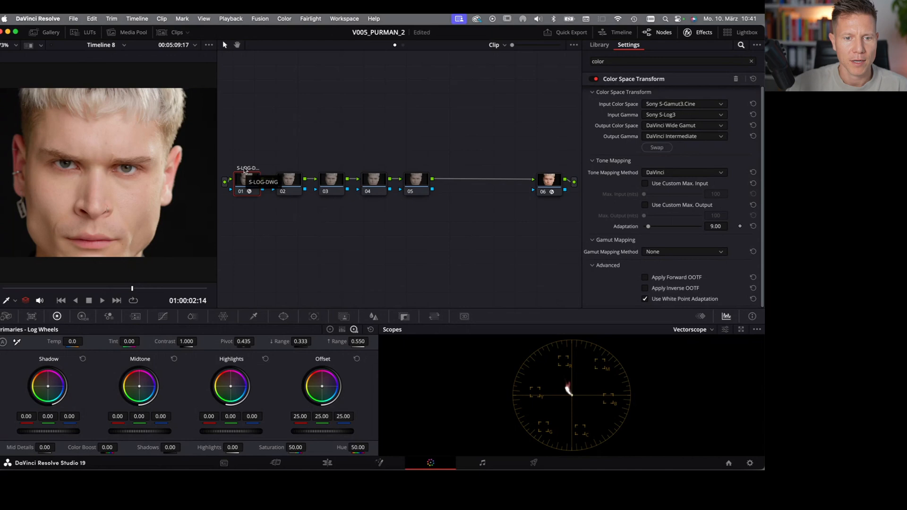
pyautogui.moveTo(289, 183)
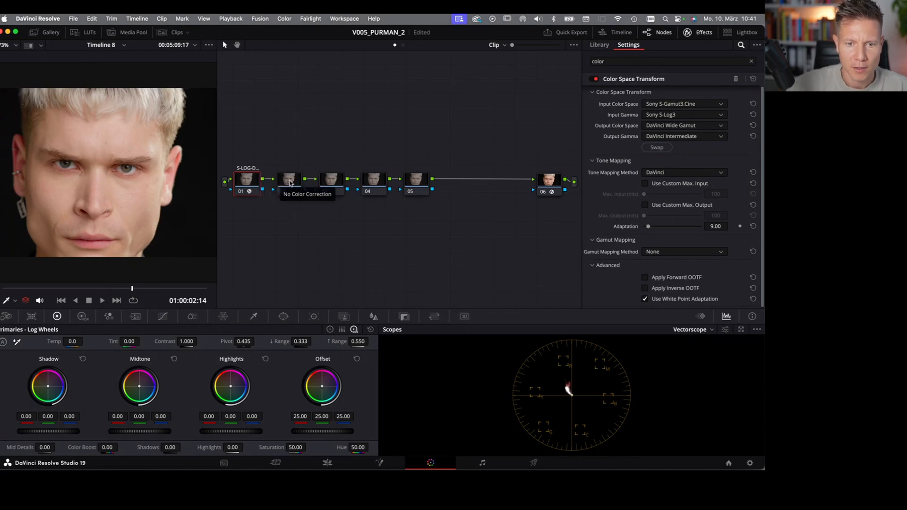
# - Label the next nodes EXP/BAL, Contrast and Sat
pyautogui.click(599, 44)
pyautogui.write('EXP')
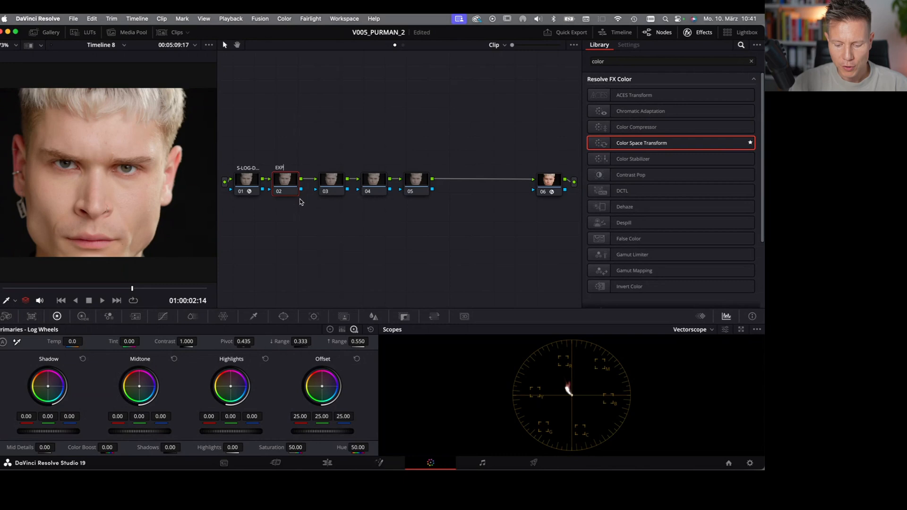
pyautogui.write('/BAL')
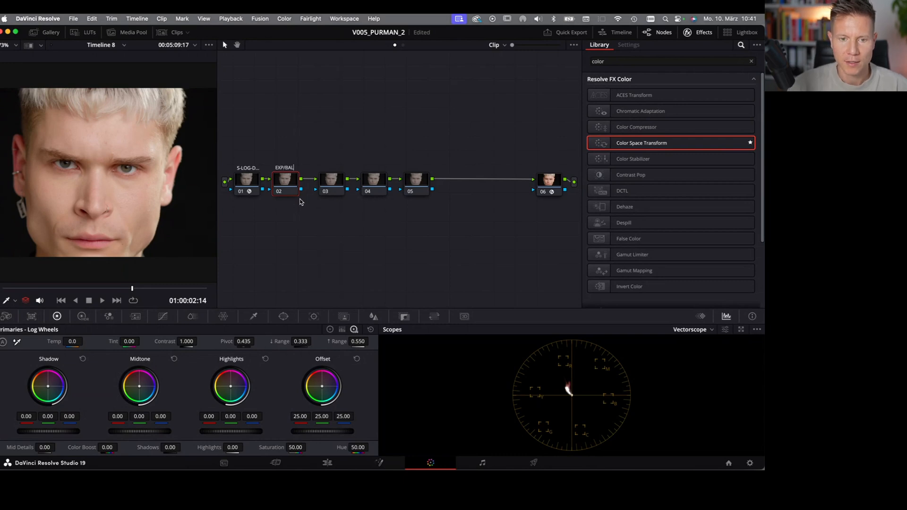
pyautogui.click(331, 181)
pyautogui.write('Contr')
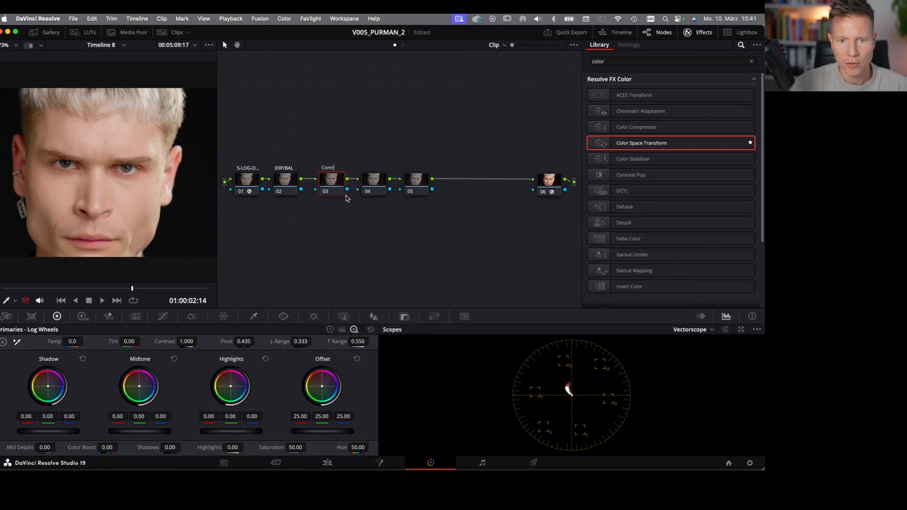
pyautogui.click(373, 180)
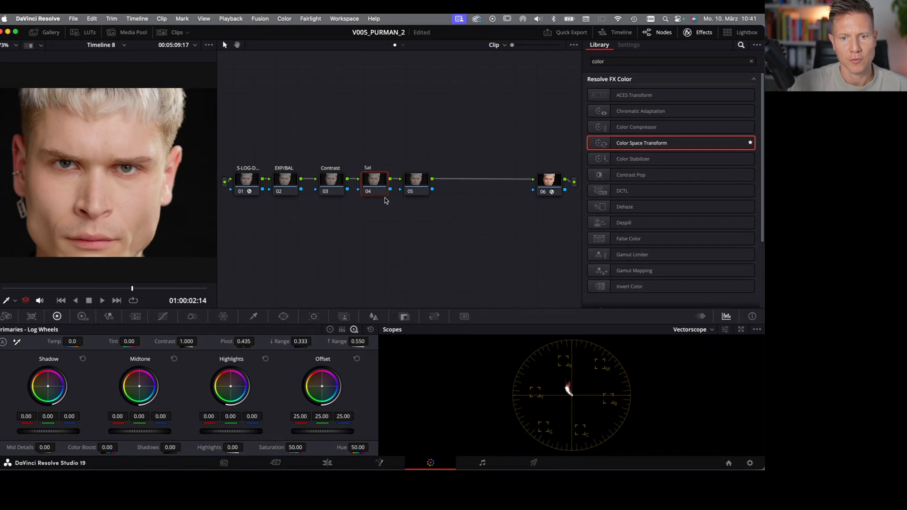
pyautogui.click(416, 182)
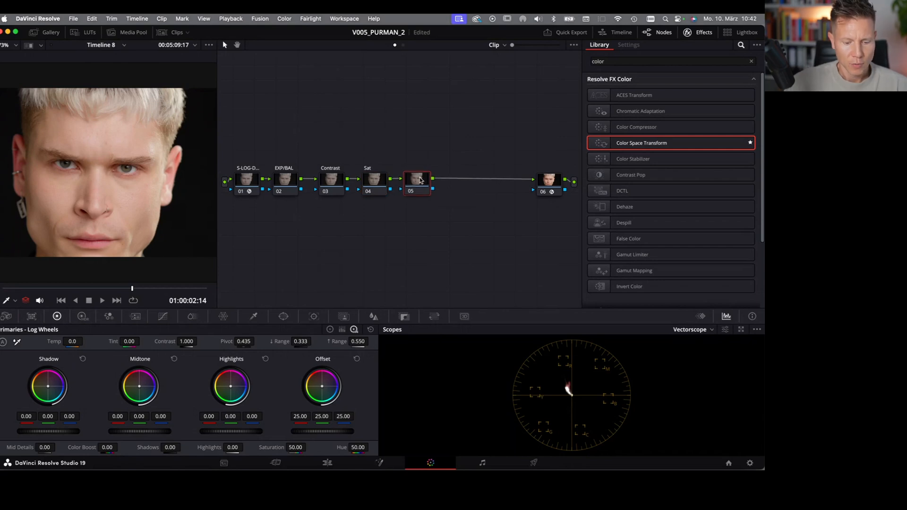
pyautogui.rightClick(417, 181)
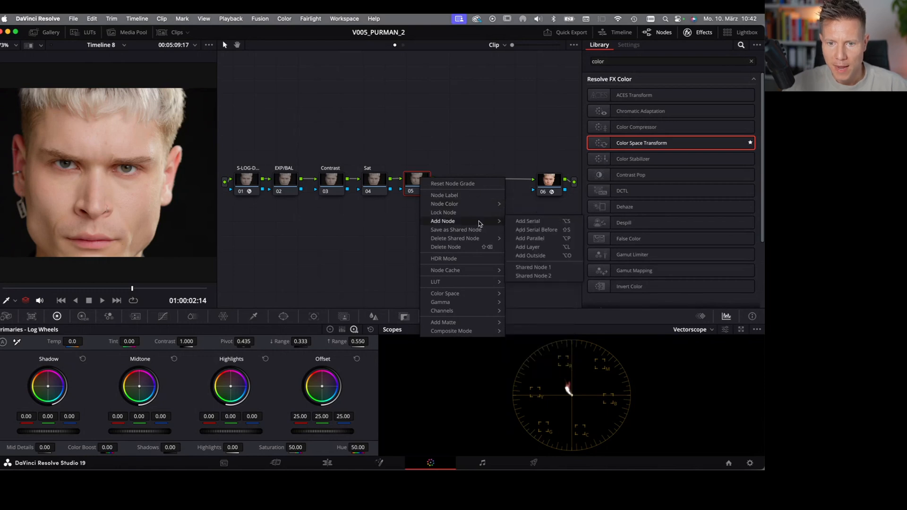
# - Add four parallel nodes after node 05 labelled Temp, HDR, Curves and Warper
pyautogui.click(529, 238)
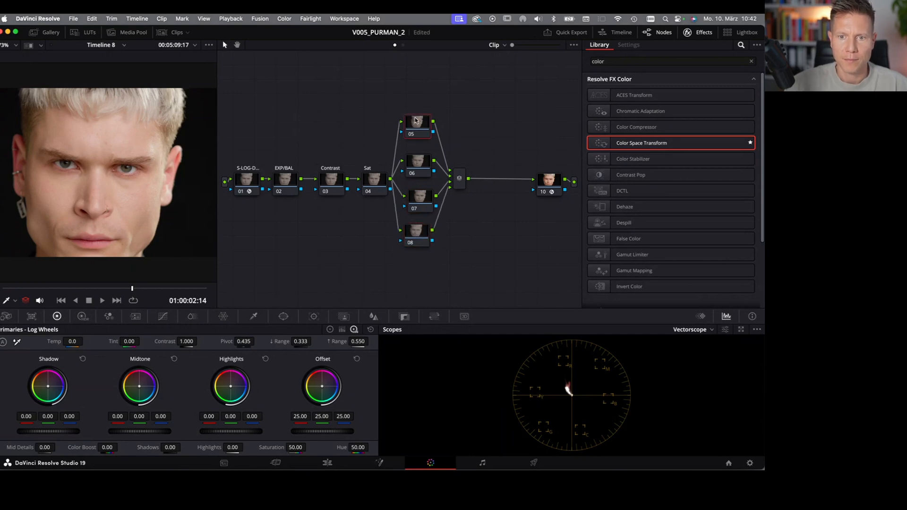
pyautogui.rightClick(417, 122)
pyautogui.write('Temp')
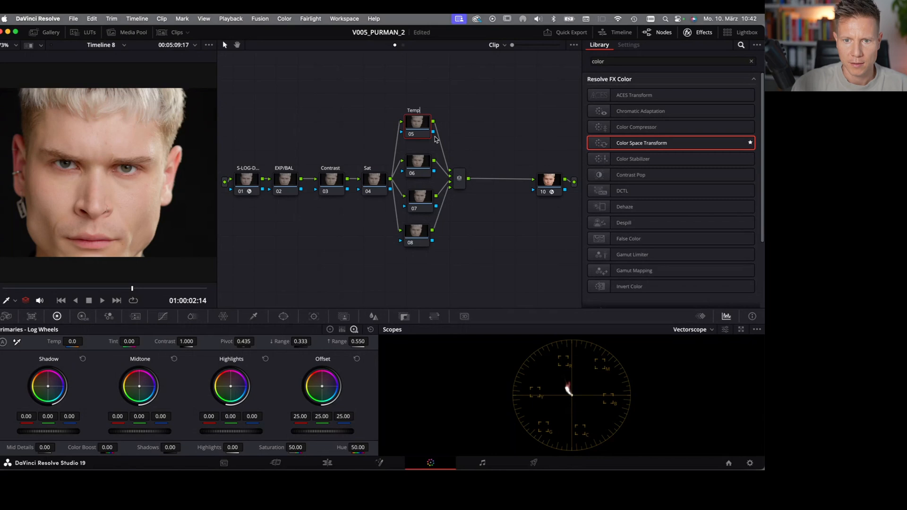
pyautogui.rightClick(416, 161)
pyautogui.write('HDR')
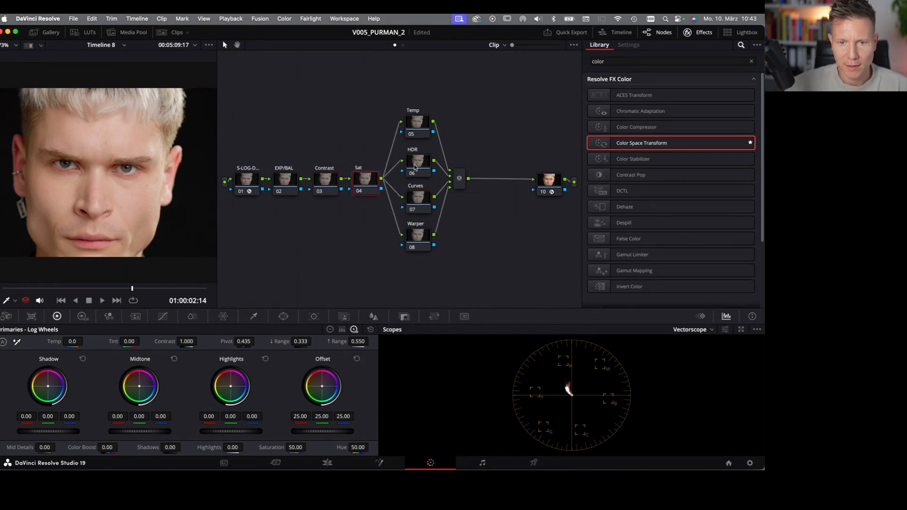
pyautogui.click(414, 124)
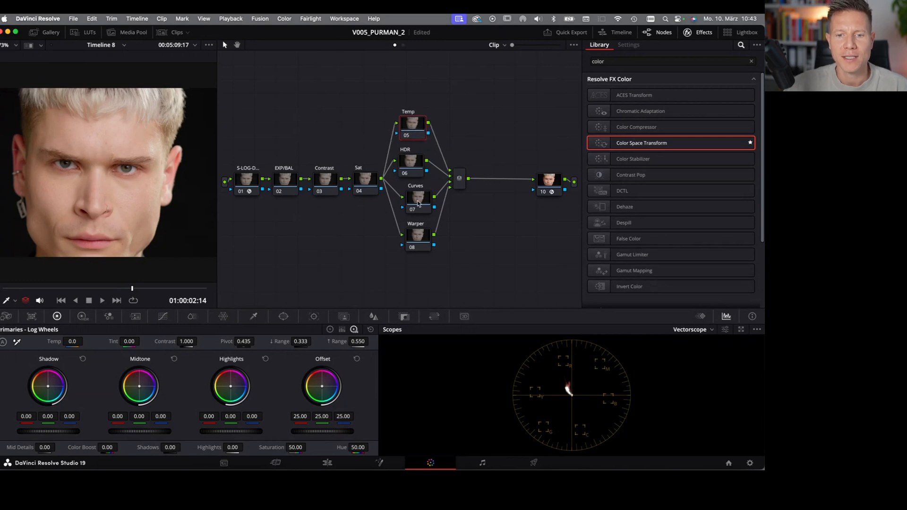
pyautogui.click(411, 197)
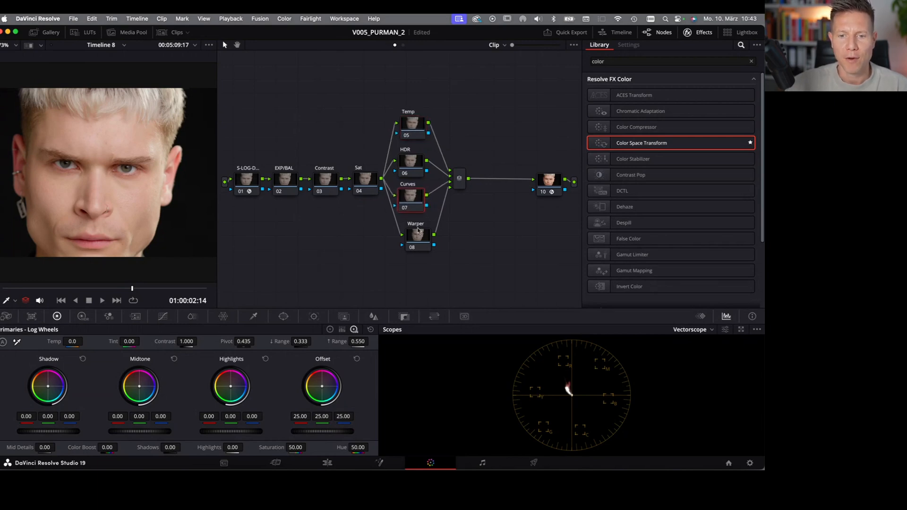
pyautogui.click(411, 235)
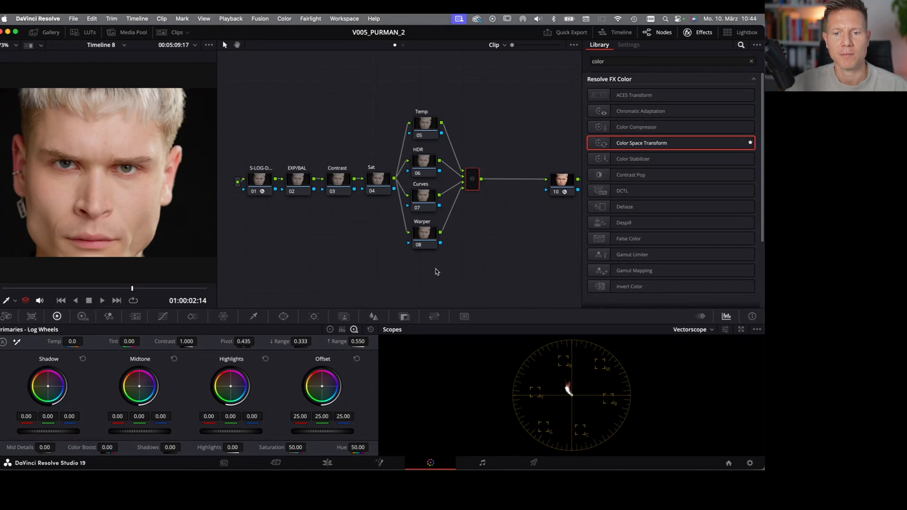
pyautogui.moveTo(440, 272)
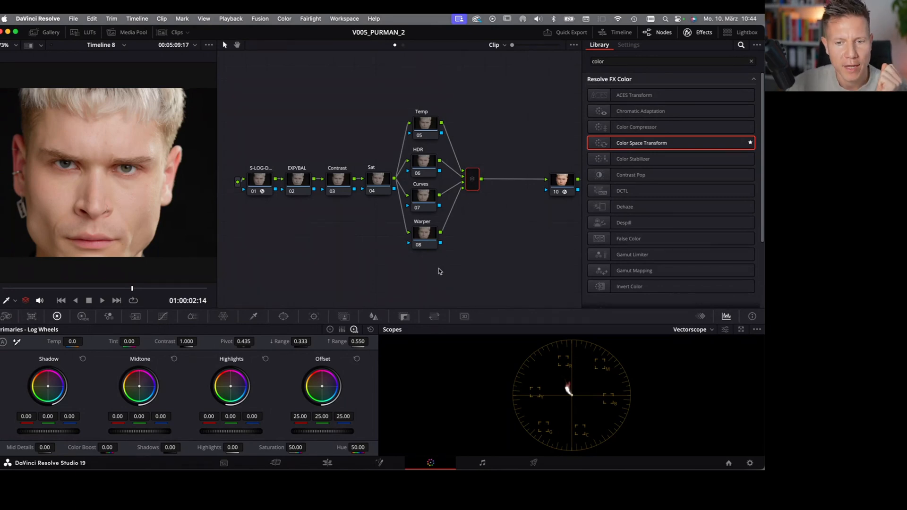
pyautogui.moveTo(443, 268)
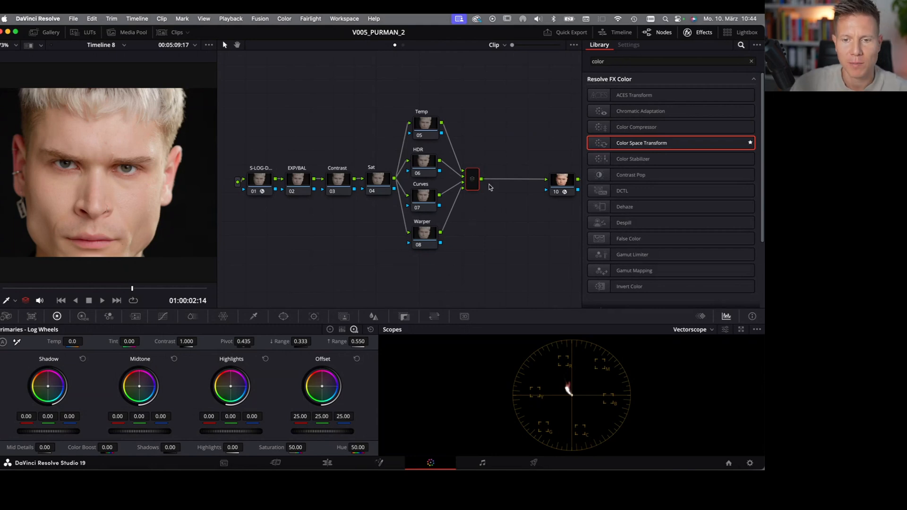
pyautogui.moveTo(497, 185)
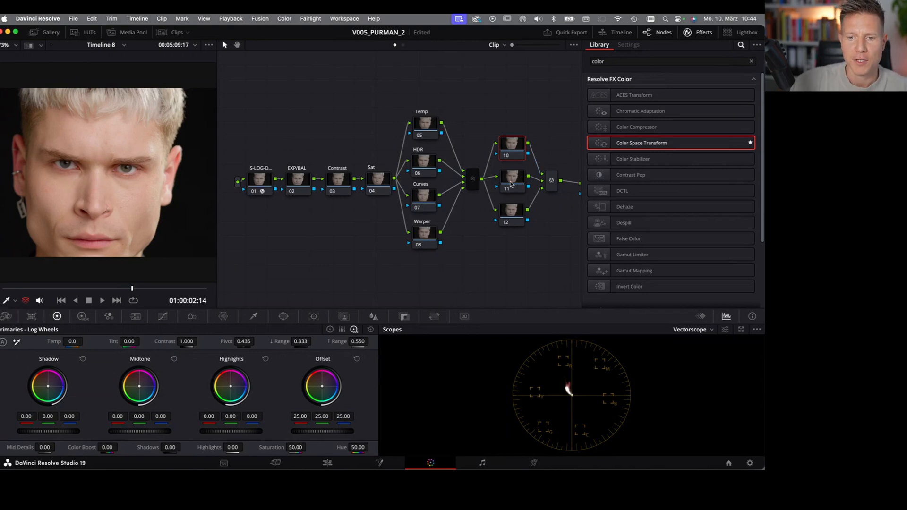
# - Label the nodes of the second parallel group Mask1, Mask2 and Mask3
pyautogui.click(512, 181)
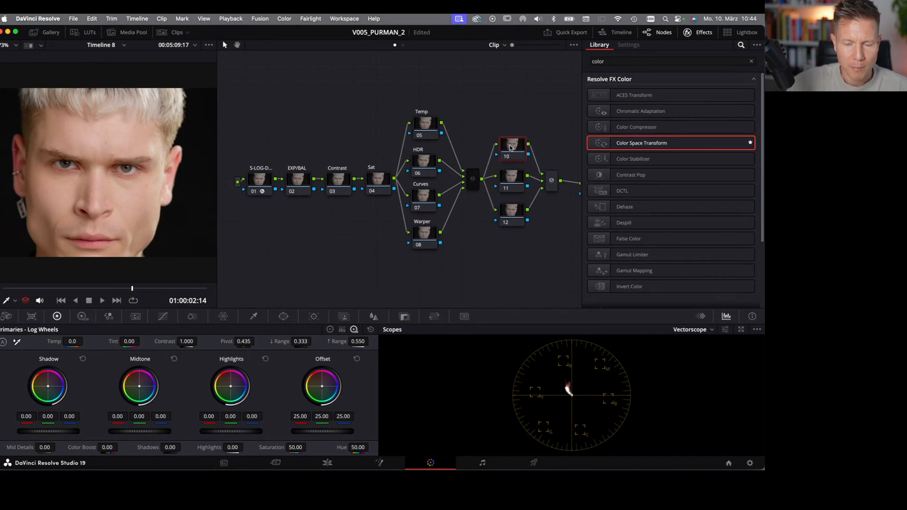
pyautogui.rightClick(512, 147)
pyautogui.write('Mask2')
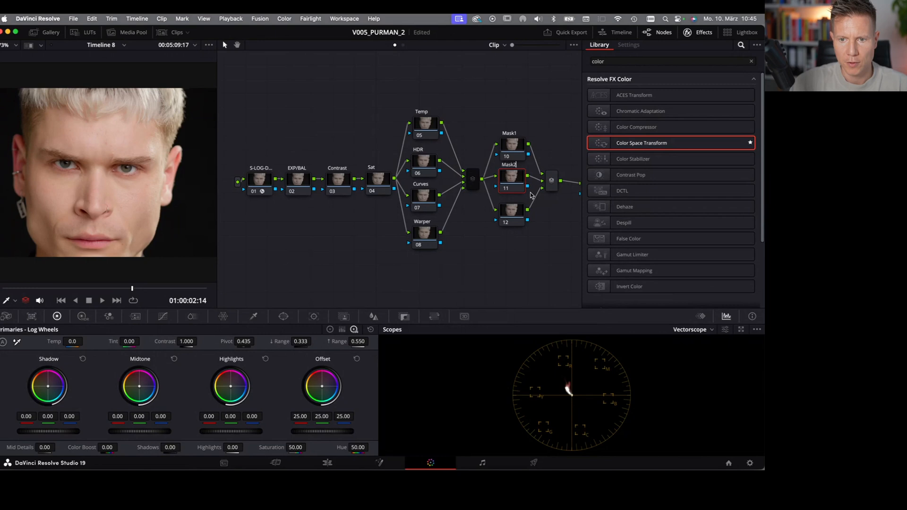
pyautogui.click(628, 44)
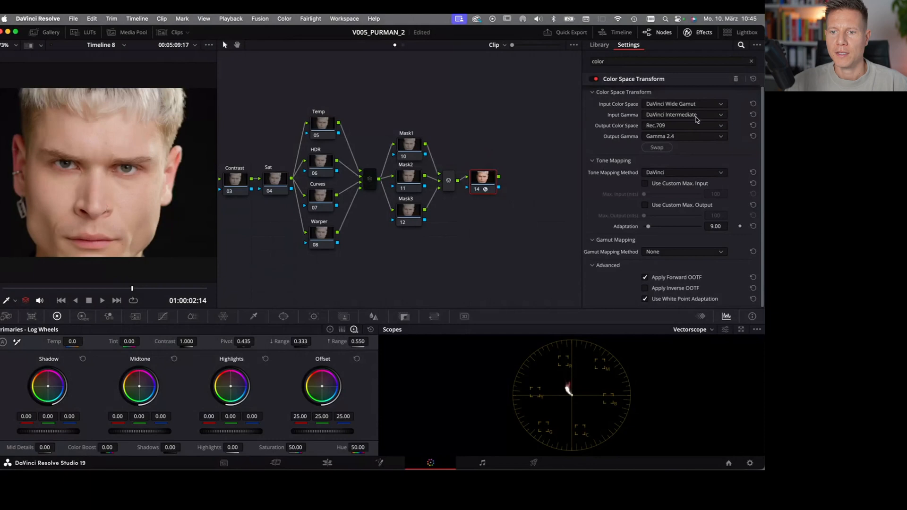
# - Label the output Color Space Transform node 'DWG-Rec'
pyautogui.rightClick(484, 182)
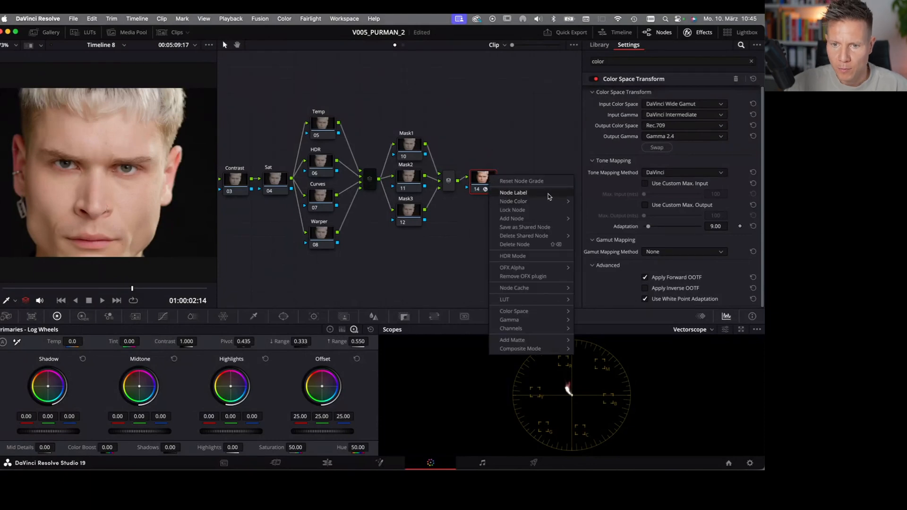
pyautogui.click(513, 193)
pyautogui.write('DWG')
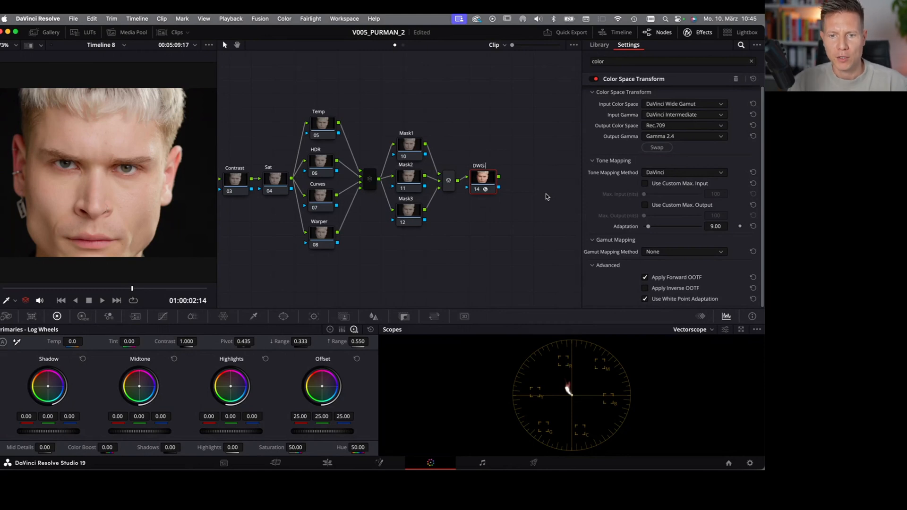
pyautogui.write('-Rec')
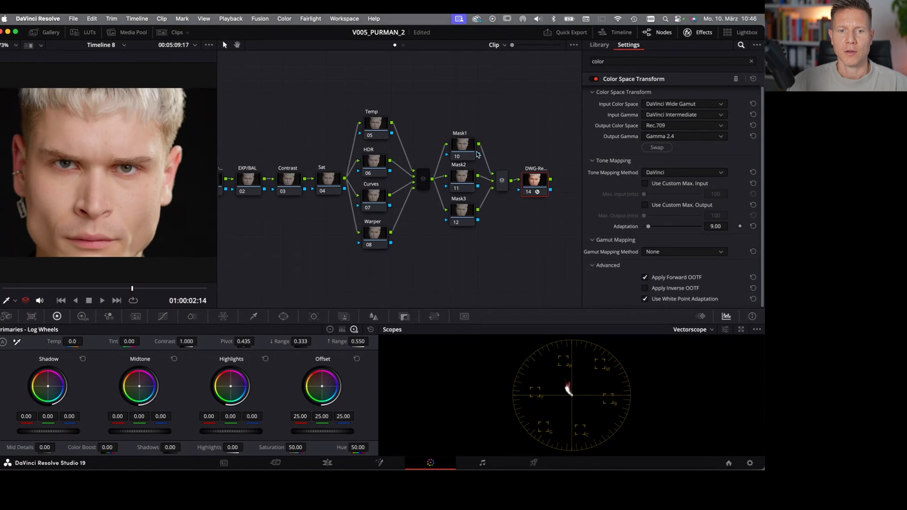
pyautogui.moveTo(413, 156)
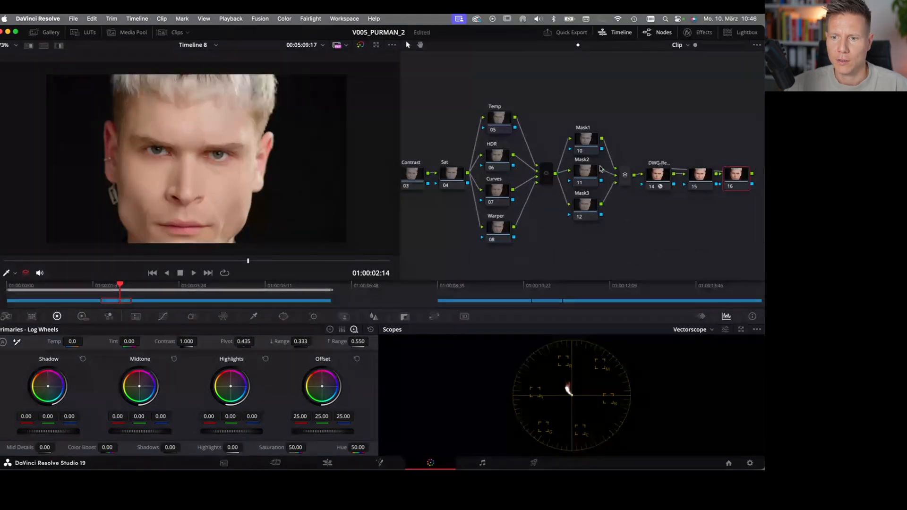
# - Apply the Rec709 Kodak 2383 D55 film-look LUT to node 16 and adjust its key output offset
pyautogui.click(89, 32)
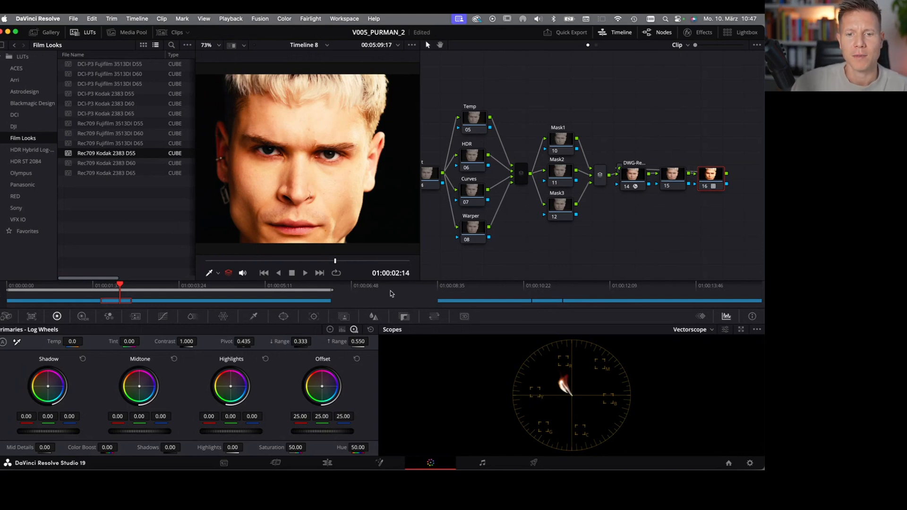
pyautogui.moveTo(410, 327)
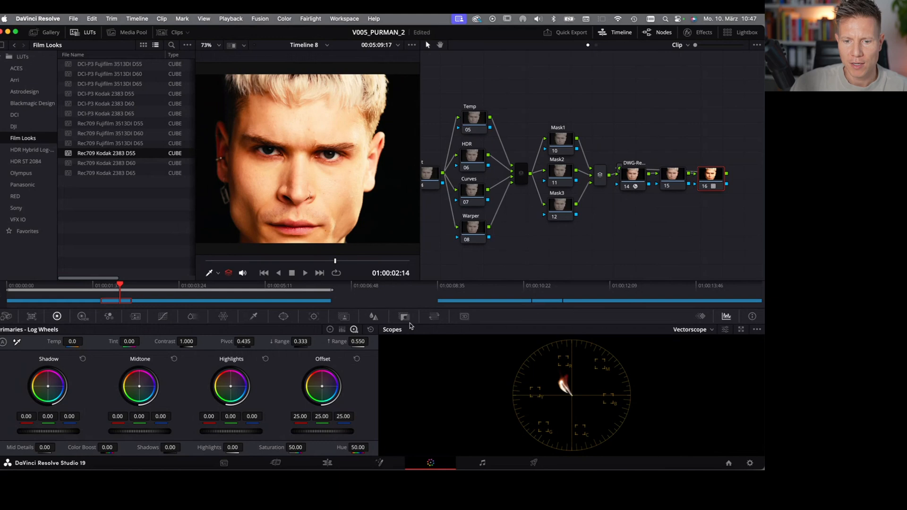
pyautogui.click(404, 317)
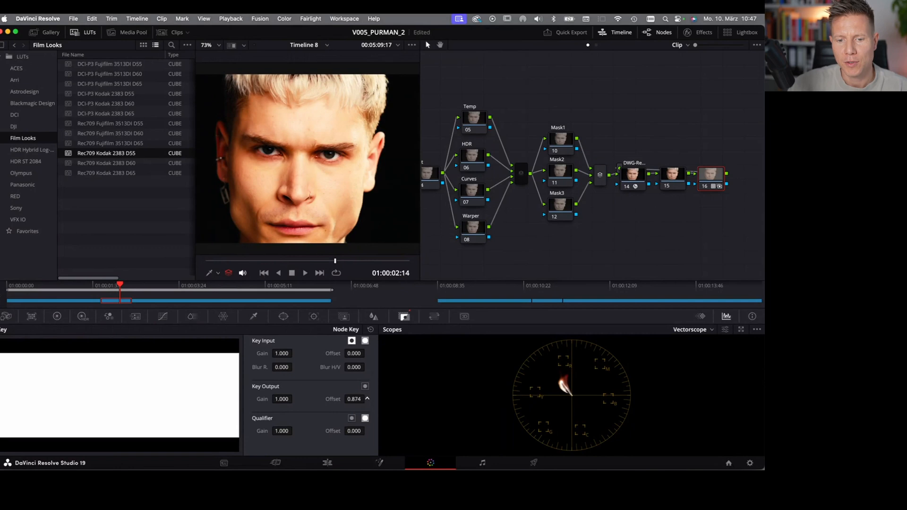
pyautogui.moveTo(353, 399); pyautogui.dragTo(354, 405)
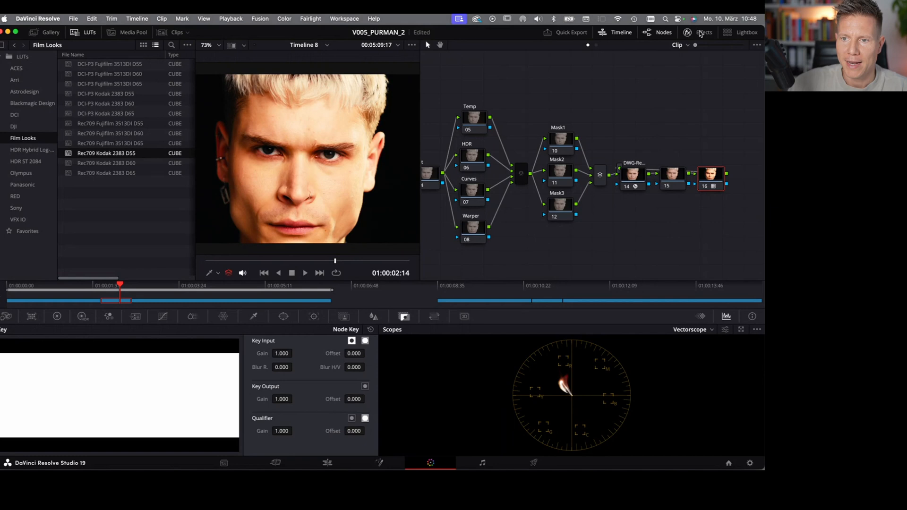
pyautogui.click(703, 32)
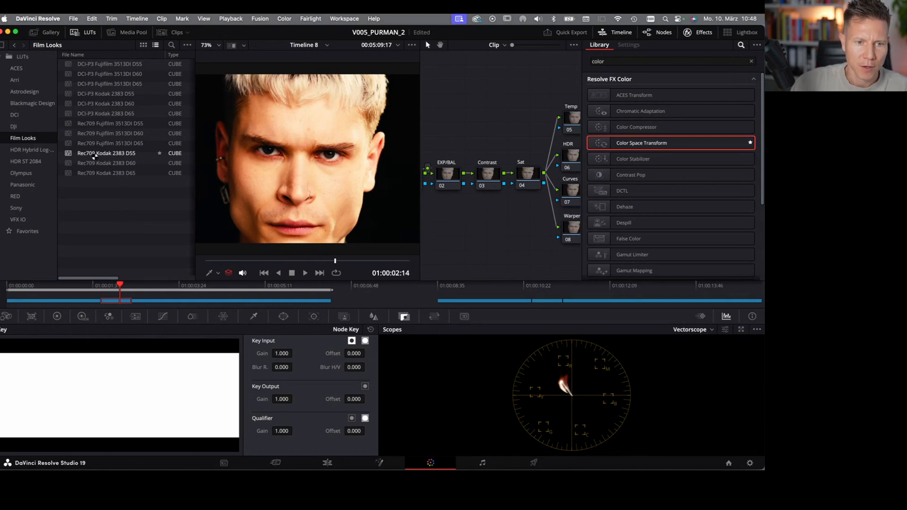
pyautogui.rightClick(105, 153)
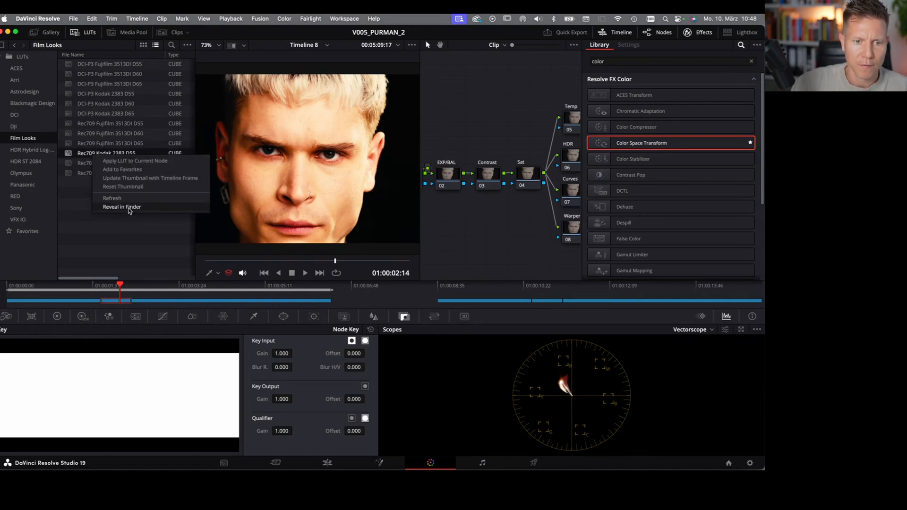
pyautogui.click(121, 207)
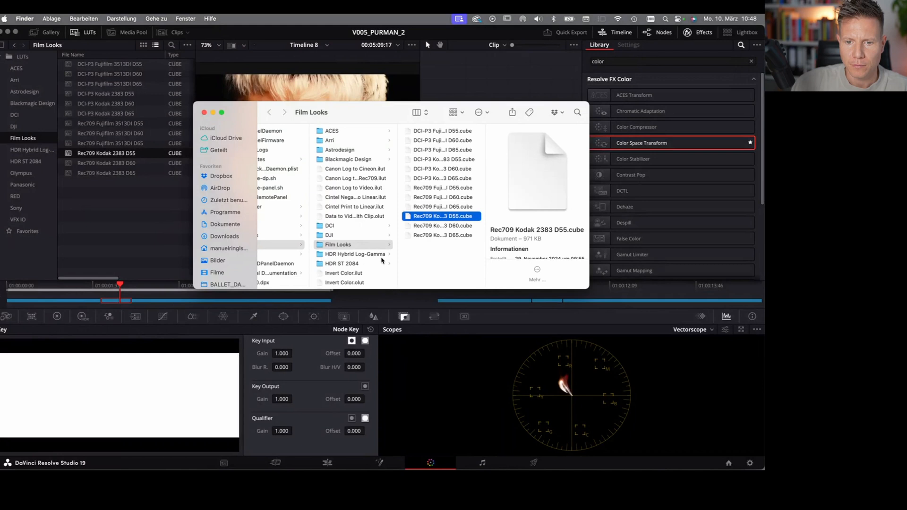
pyautogui.rightClick(441, 216)
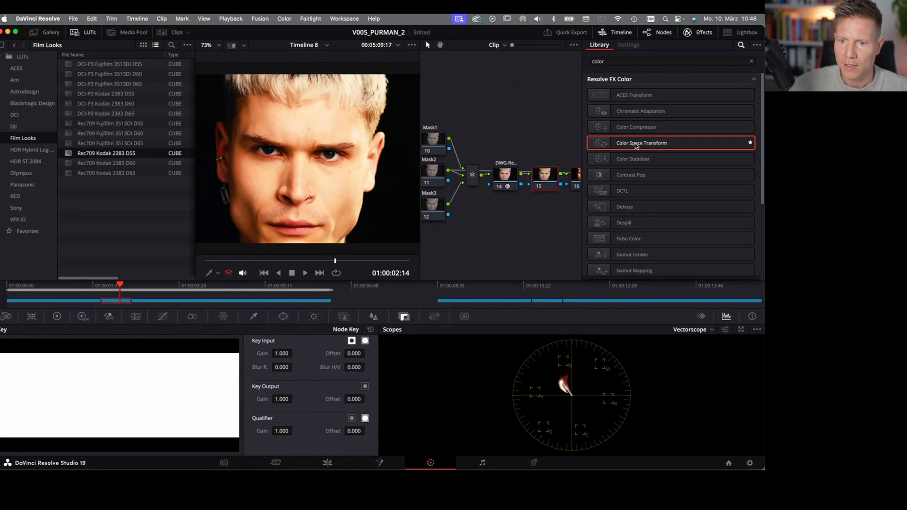
# - Give node 15 a Color Space Transform outputting Rec.709 with Cineon Film Log gamma
pyautogui.click(628, 44)
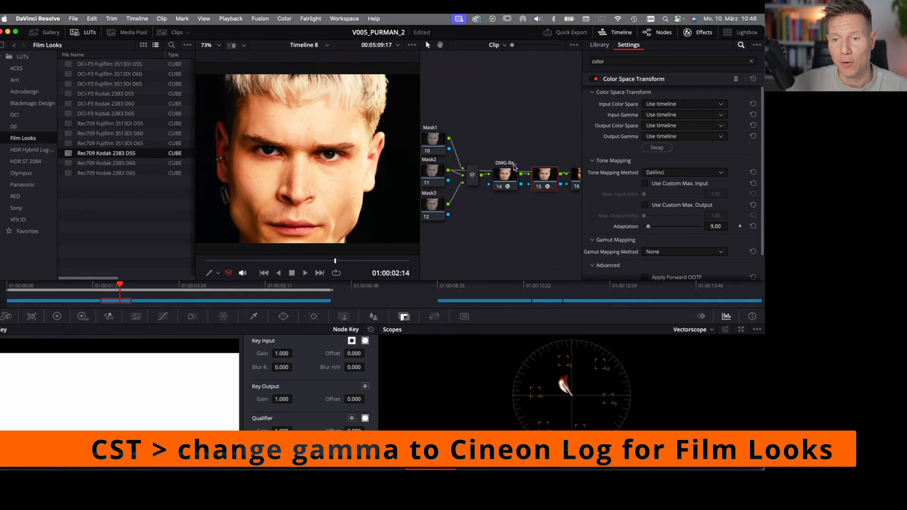
pyautogui.click(685, 103)
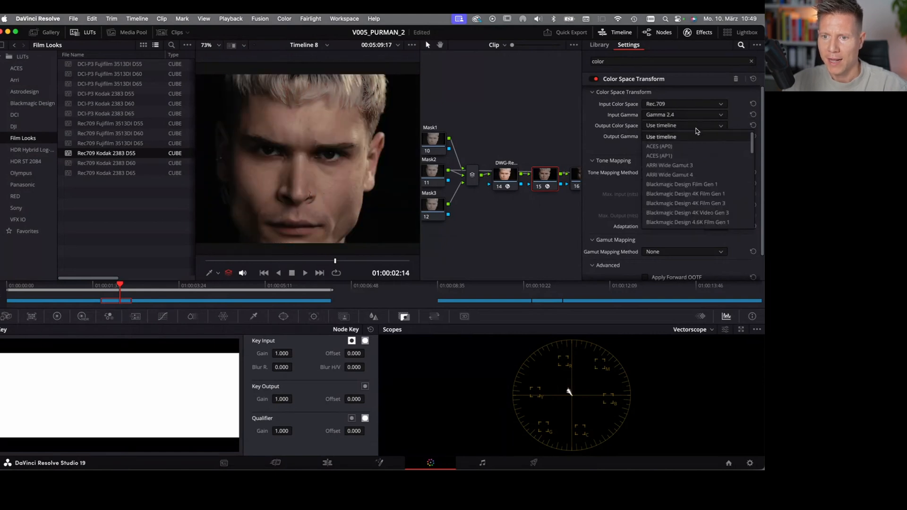
pyautogui.scroll(-3)
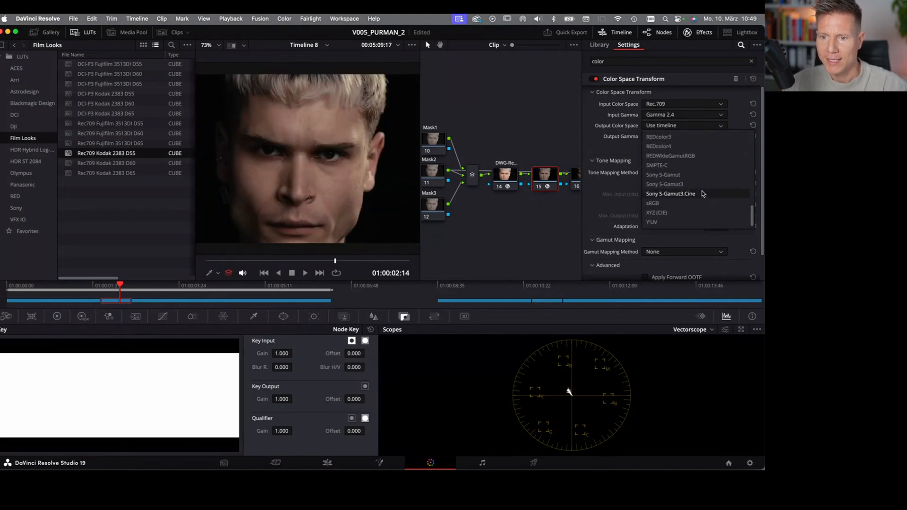
pyautogui.click(684, 109)
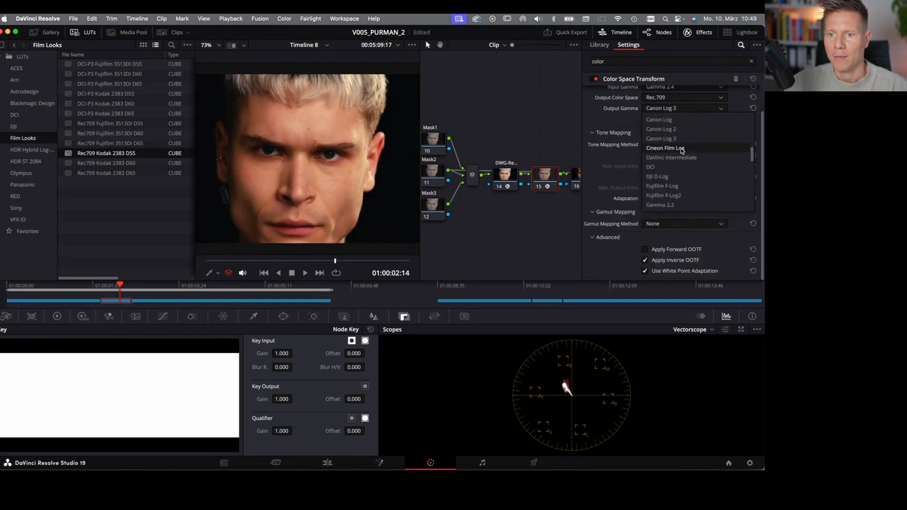
pyautogui.click(665, 148)
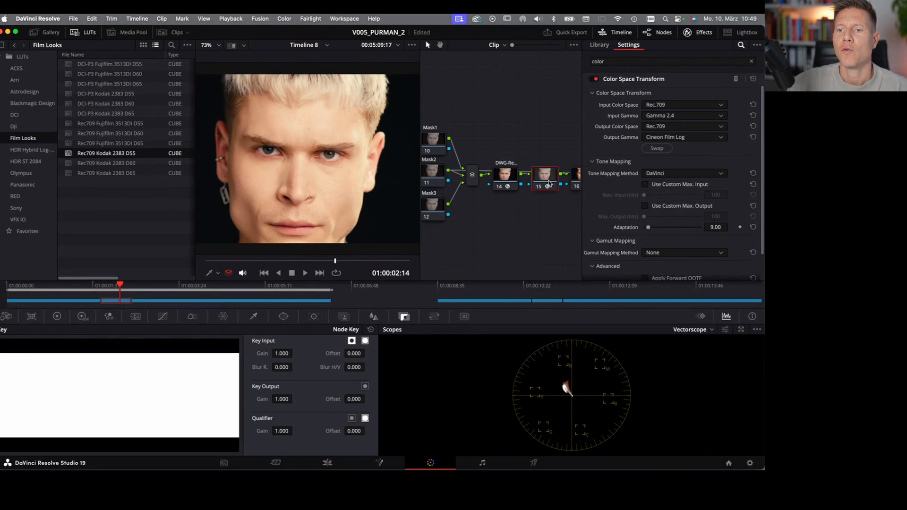
pyautogui.moveTo(547, 181)
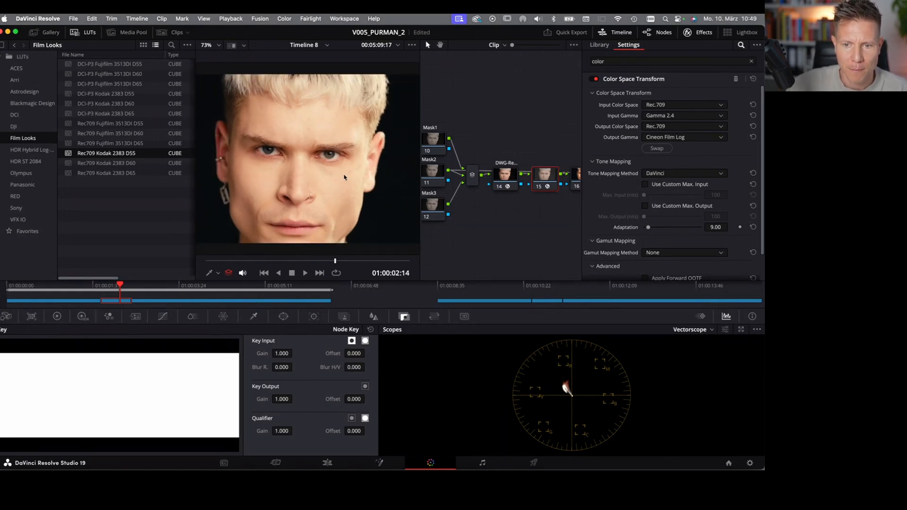
# - Label node 15 Cineon and combine it with the LUT node into one compound node
pyautogui.rightClick(545, 175)
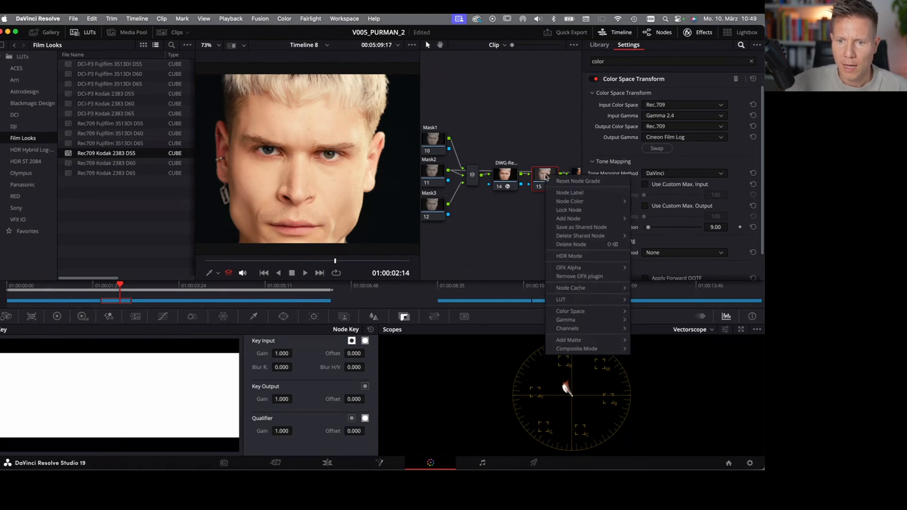
pyautogui.moveTo(570, 193)
pyautogui.write('Cinenon')
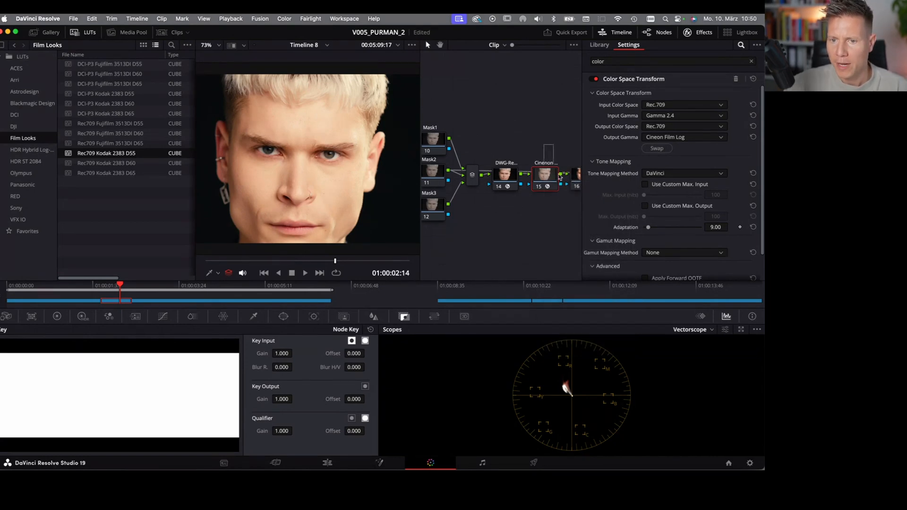
pyautogui.rightClick(574, 179)
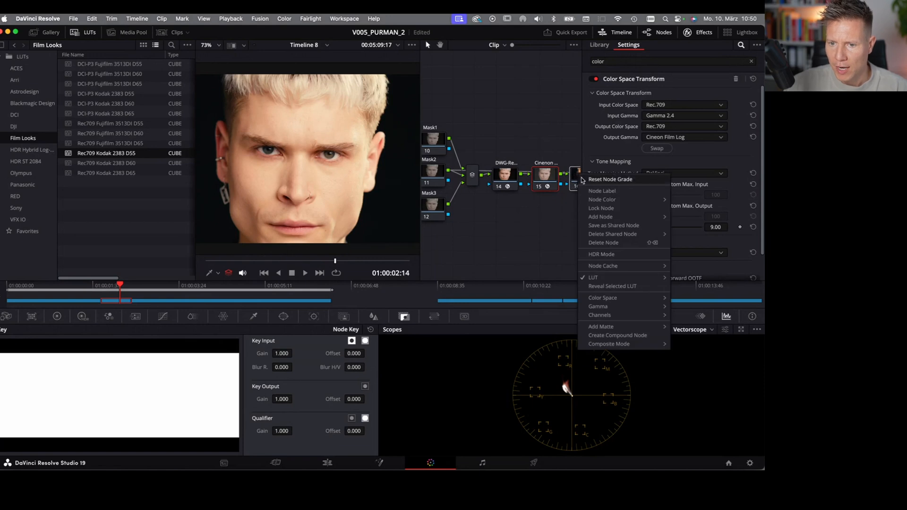
pyautogui.moveTo(609, 344)
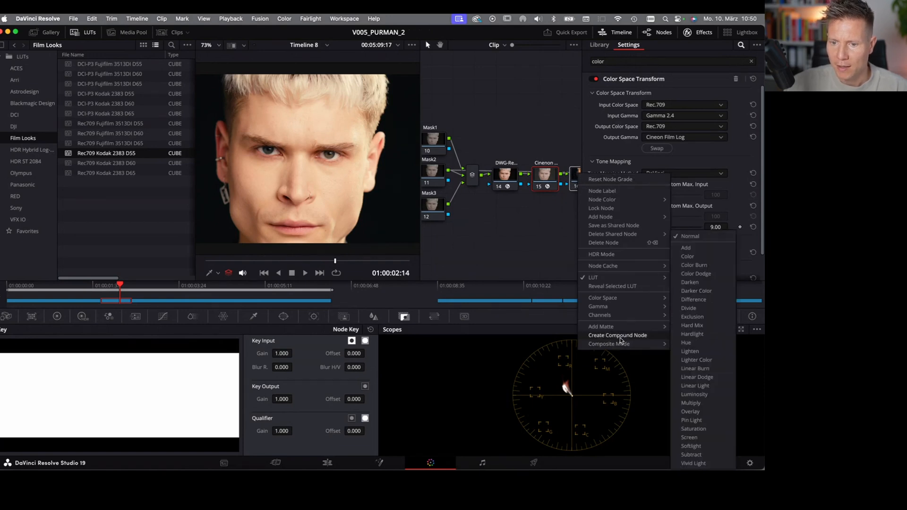
pyautogui.click(617, 335)
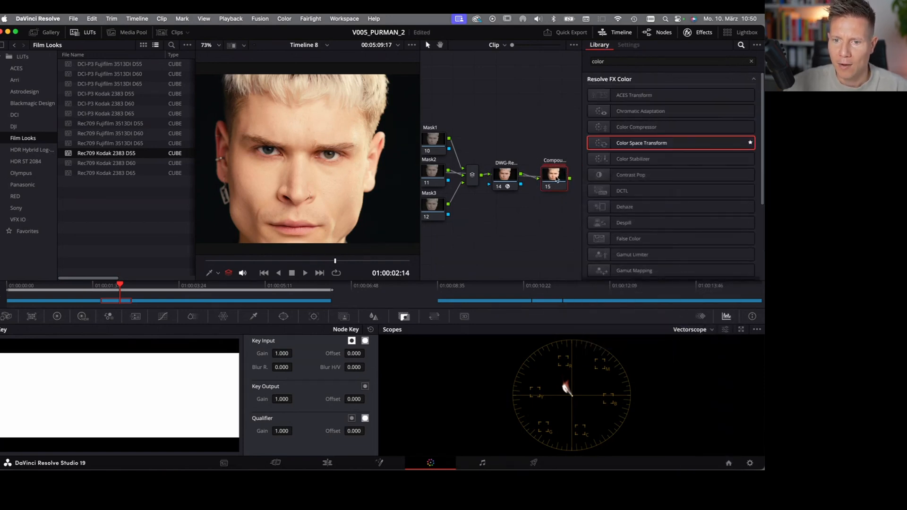
pyautogui.moveTo(601, 209)
pyautogui.write('LOOK')
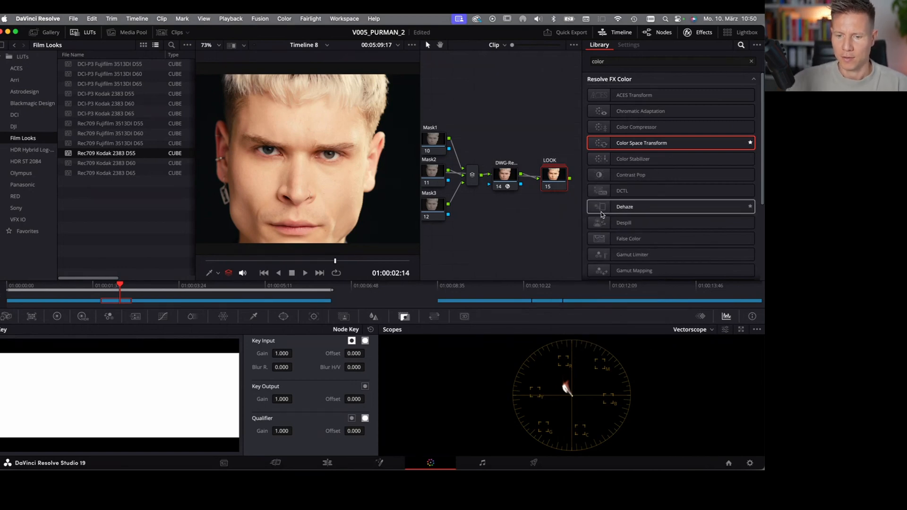
pyautogui.moveTo(547, 219)
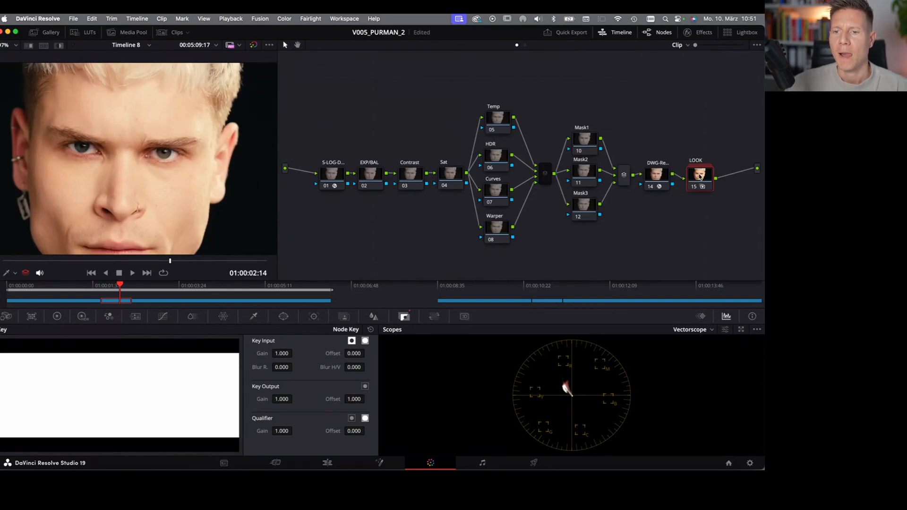
# - Inside the LOOK compound node, label the second node LUT
pyautogui.rightClick(700, 176)
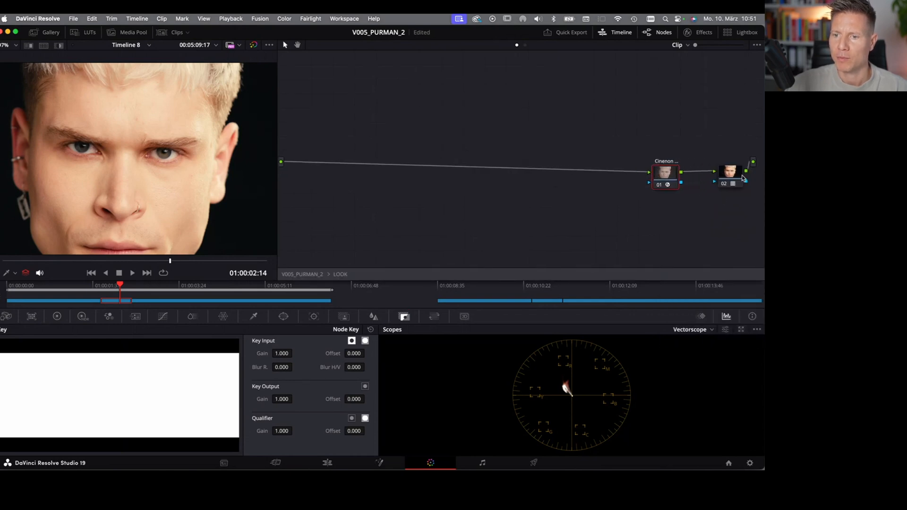
pyautogui.click(712, 174)
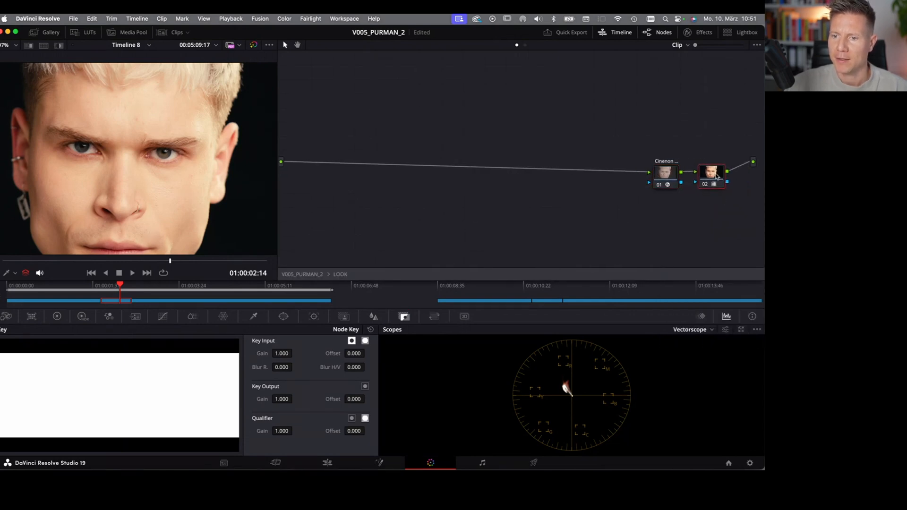
pyautogui.rightClick(711, 174)
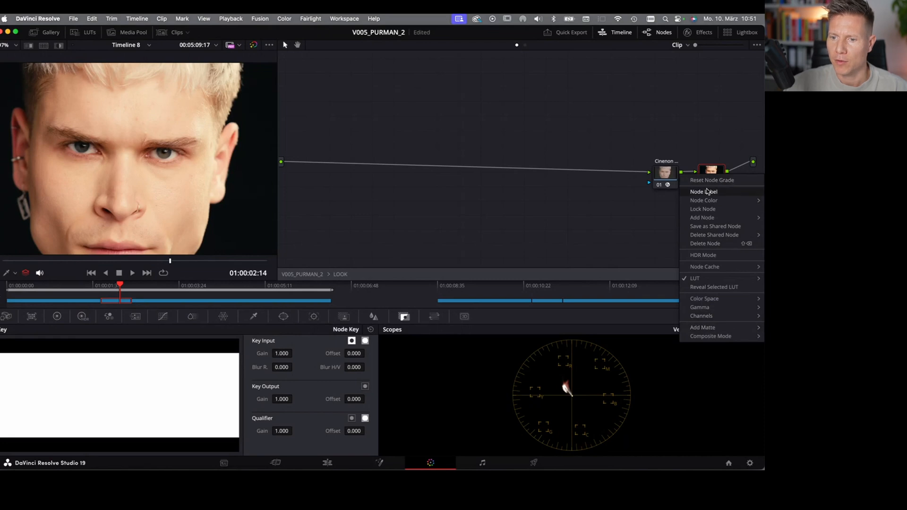
pyautogui.click(703, 191)
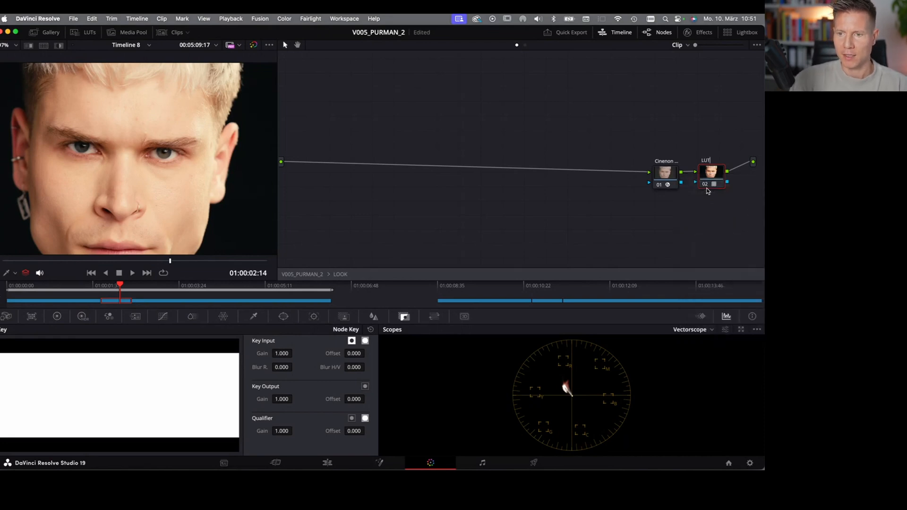
# - Apply a Film Looks LUT to the LUT node and switch to the Edit page
pyautogui.rightClick(711, 172)
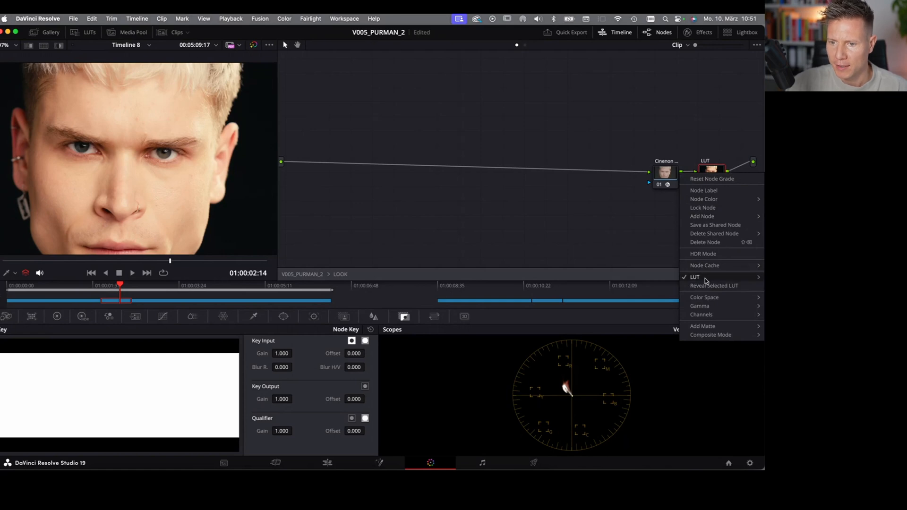
pyautogui.click(694, 277)
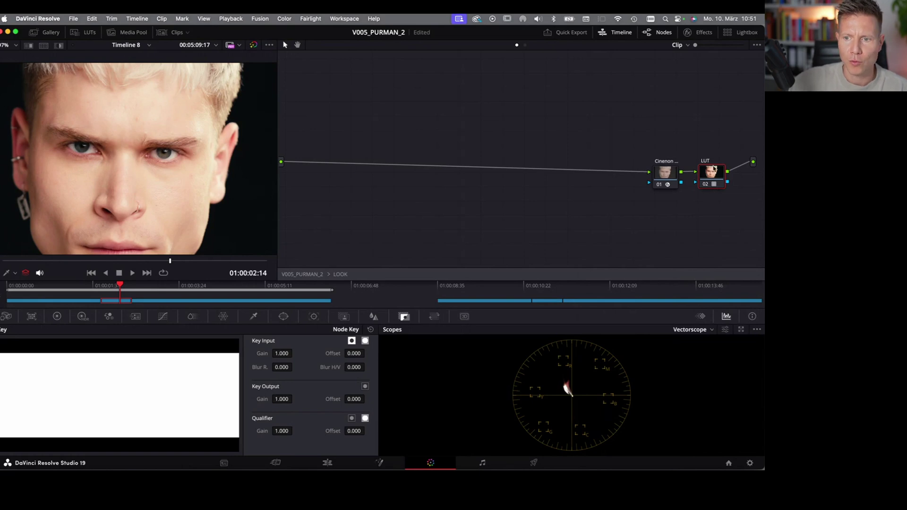
pyautogui.rightClick(711, 171)
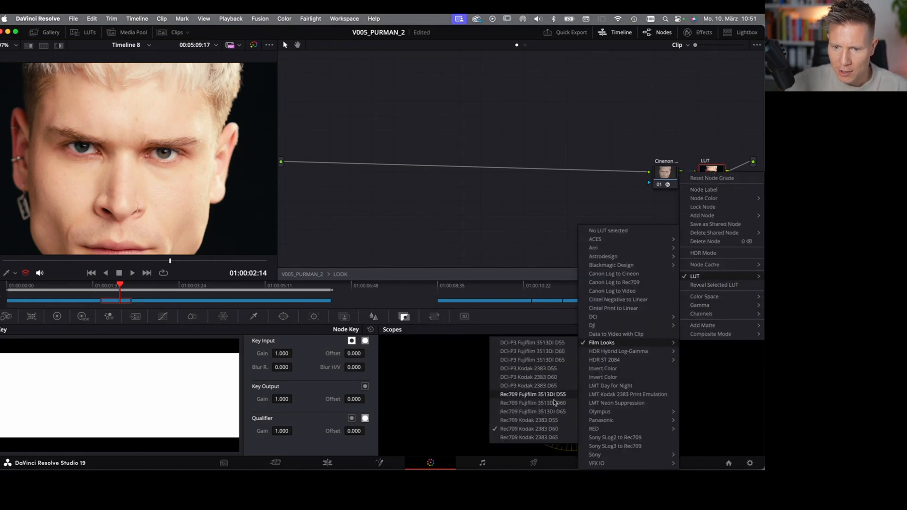
pyautogui.click(533, 394)
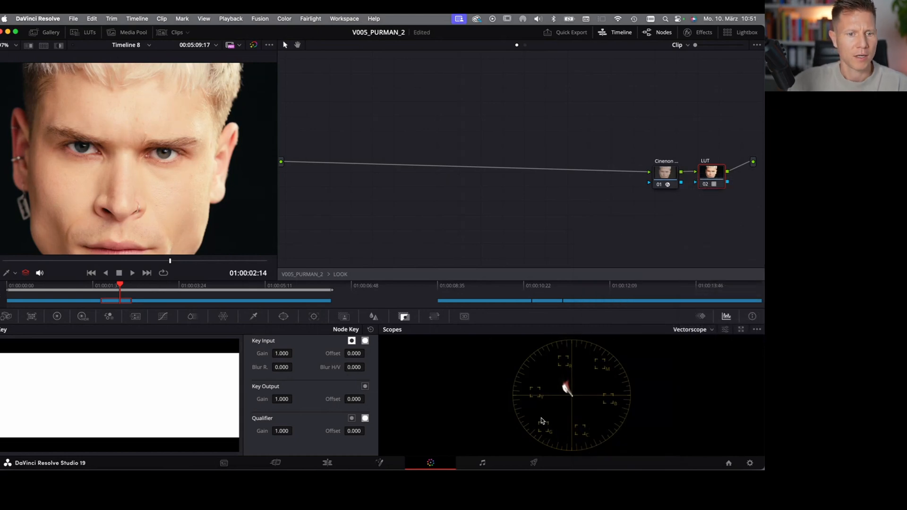
pyautogui.click(327, 463)
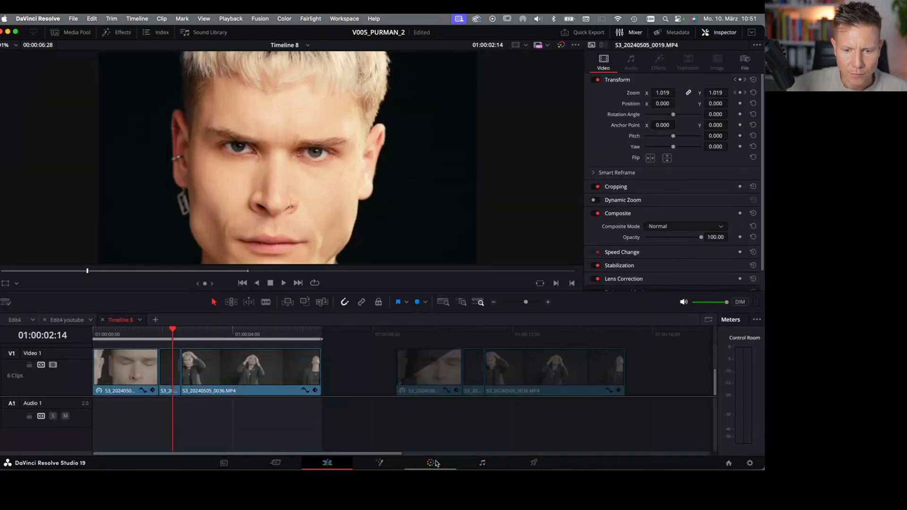
# - Return to the Color page showing the full node tree from the S-Log3 transform
pyautogui.click(430, 463)
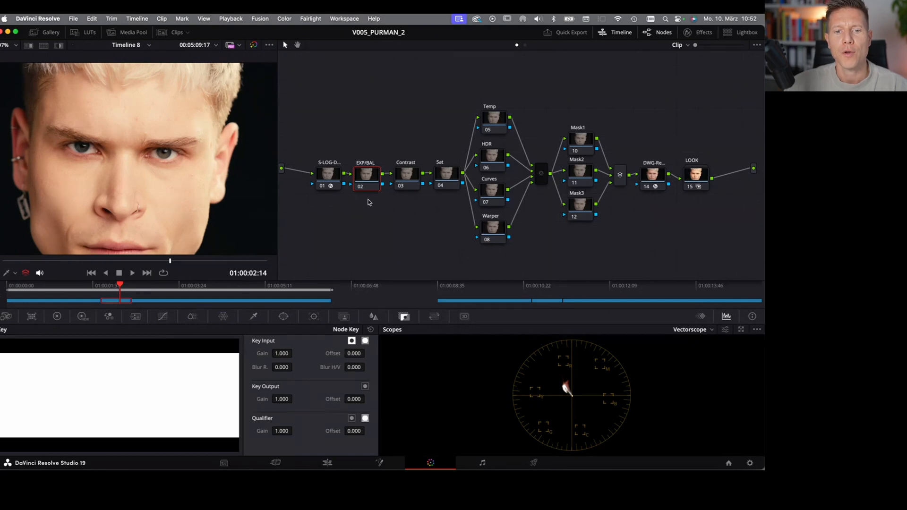
pyautogui.moveTo(329, 175)
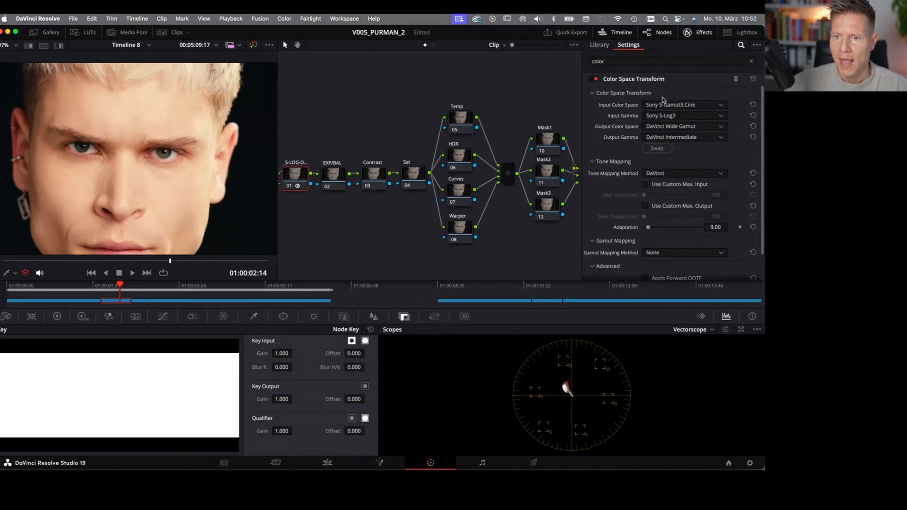
pyautogui.moveTo(636, 107)
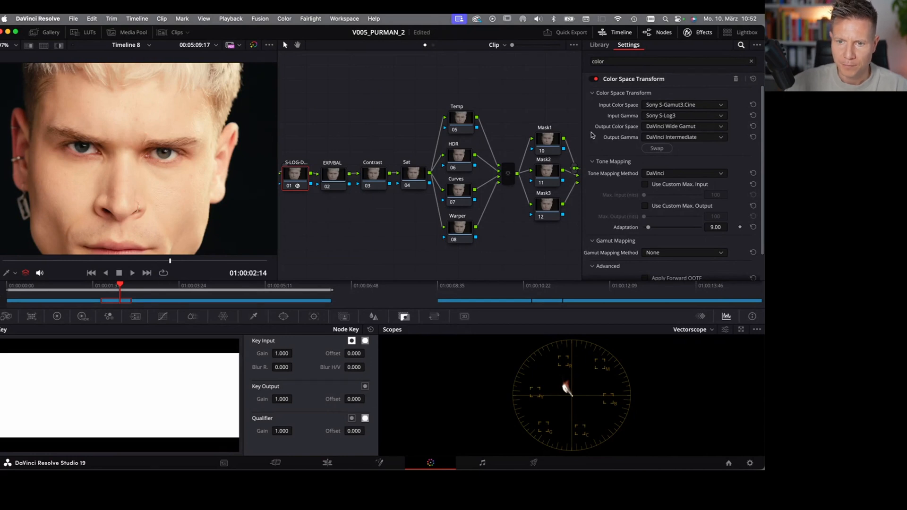
pyautogui.moveTo(345, 223)
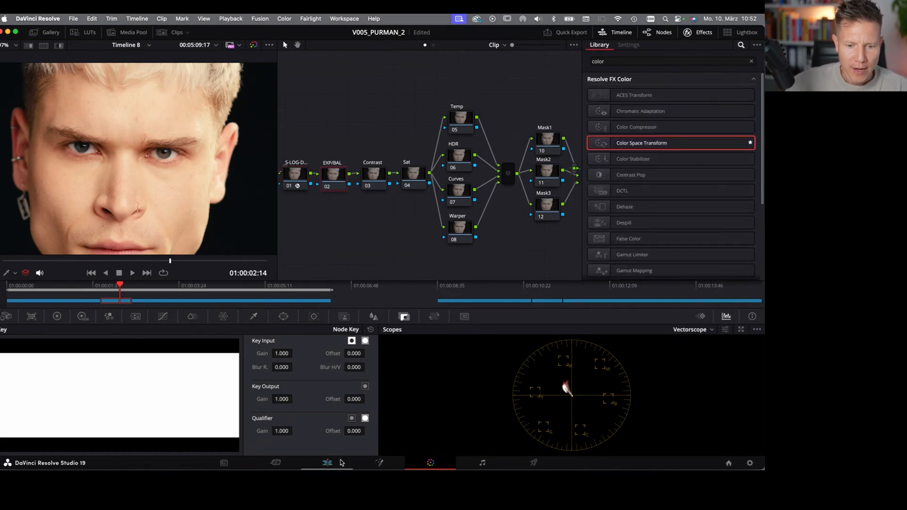
# - Review the log and HDR wheels, then lower the Sat node's saturation to 43.80
pyautogui.click(57, 316)
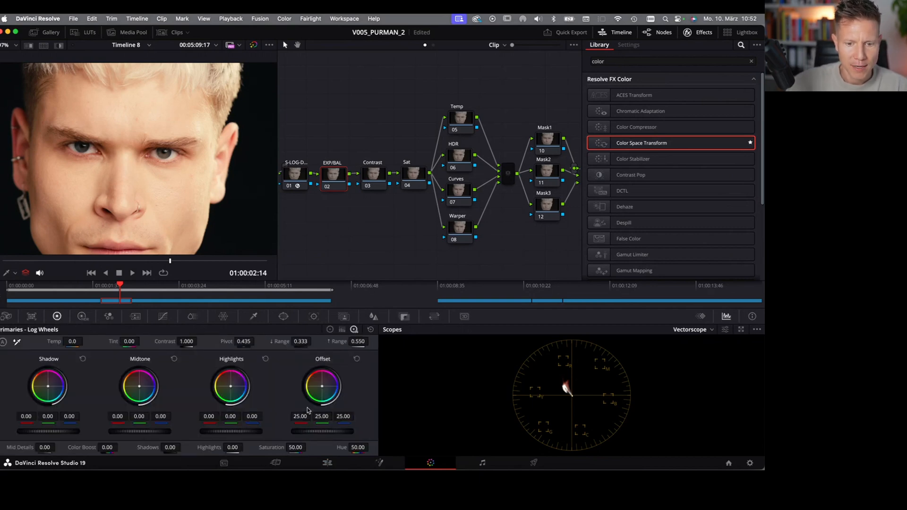
pyautogui.click(82, 316)
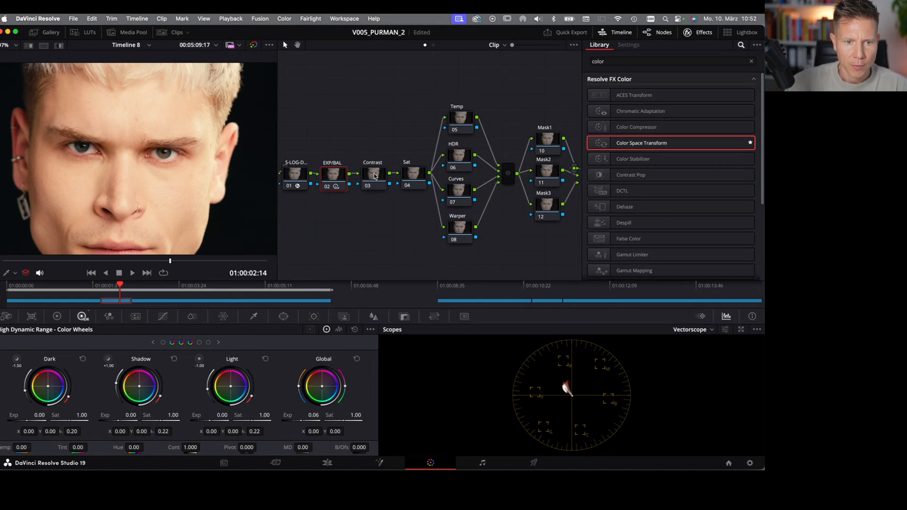
pyautogui.click(372, 176)
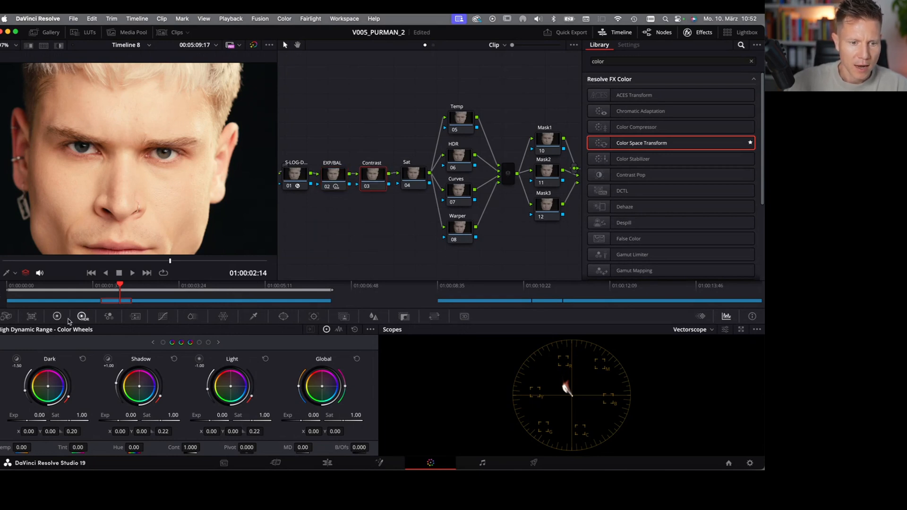
pyautogui.click(57, 316)
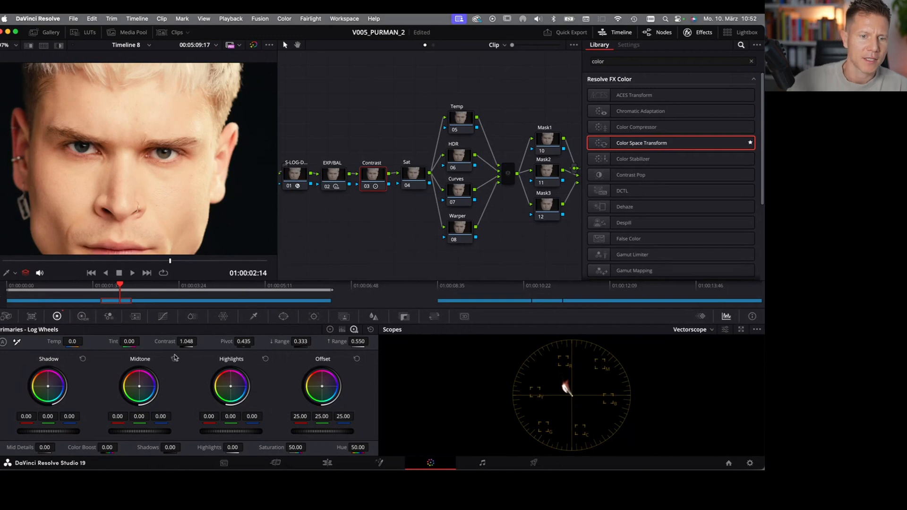
pyautogui.click(413, 176)
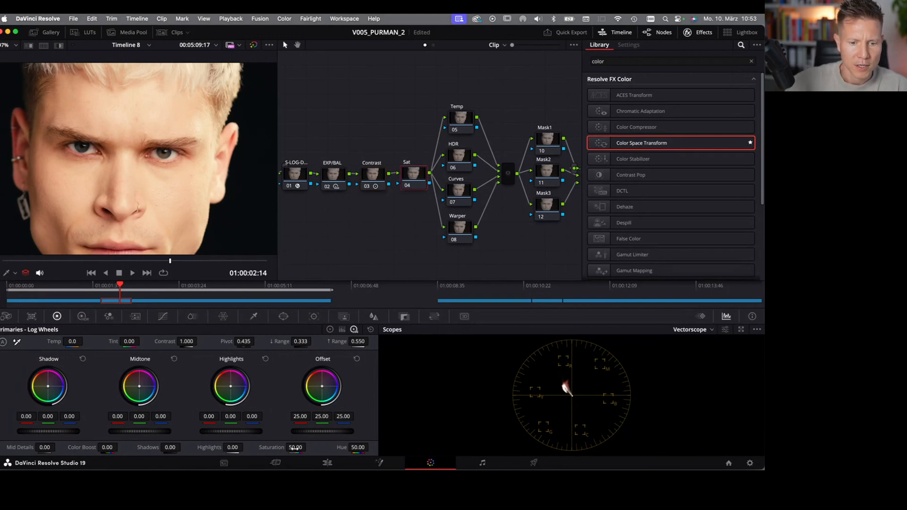
pyautogui.moveTo(295, 448); pyautogui.dragTo(284, 447)
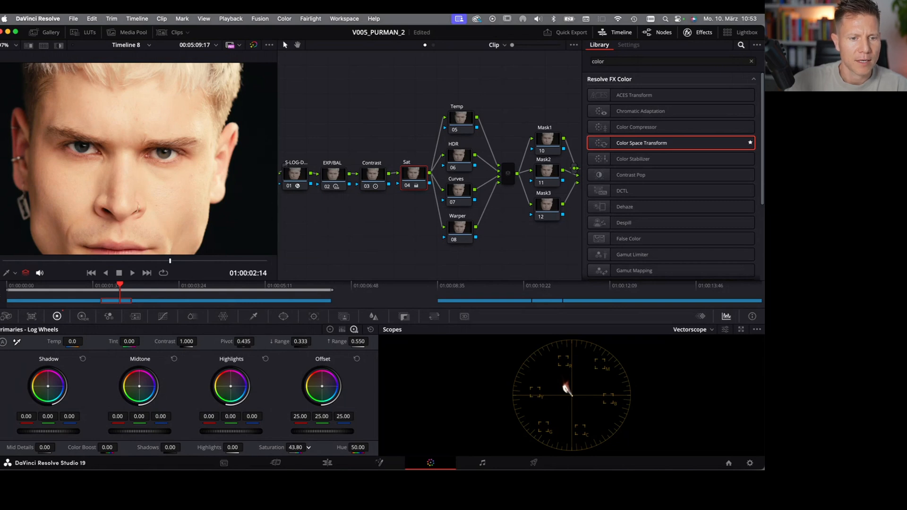
pyautogui.click(628, 45)
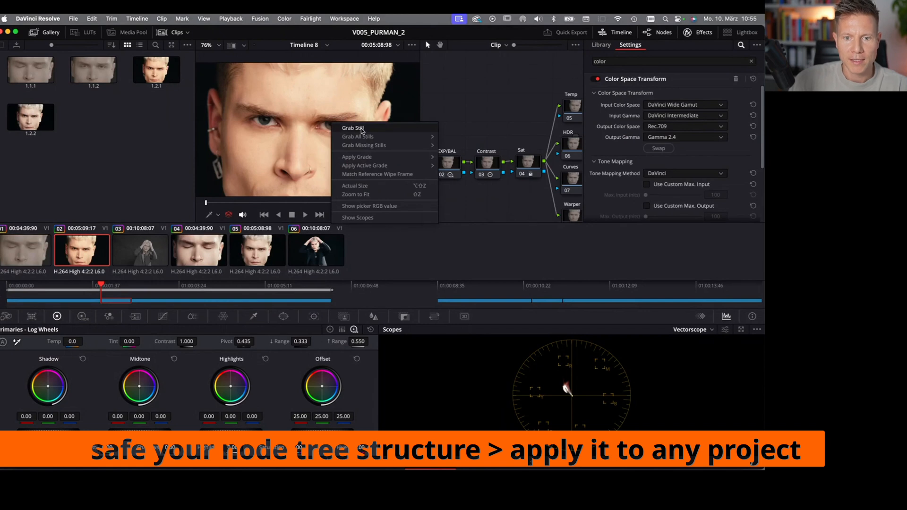
# - Grab still 1.2.3 of the current grade and toggle the gallery off and on
pyautogui.click(352, 127)
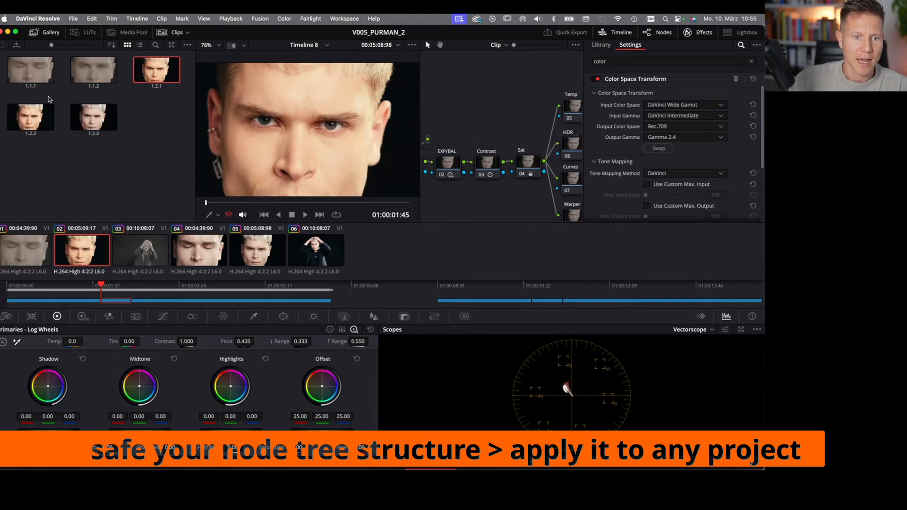
pyautogui.click(46, 32)
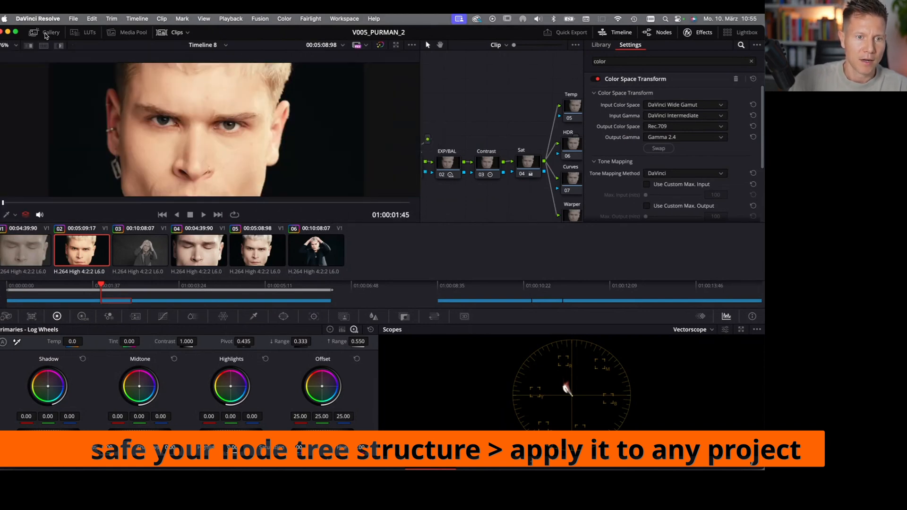
pyautogui.click(50, 32)
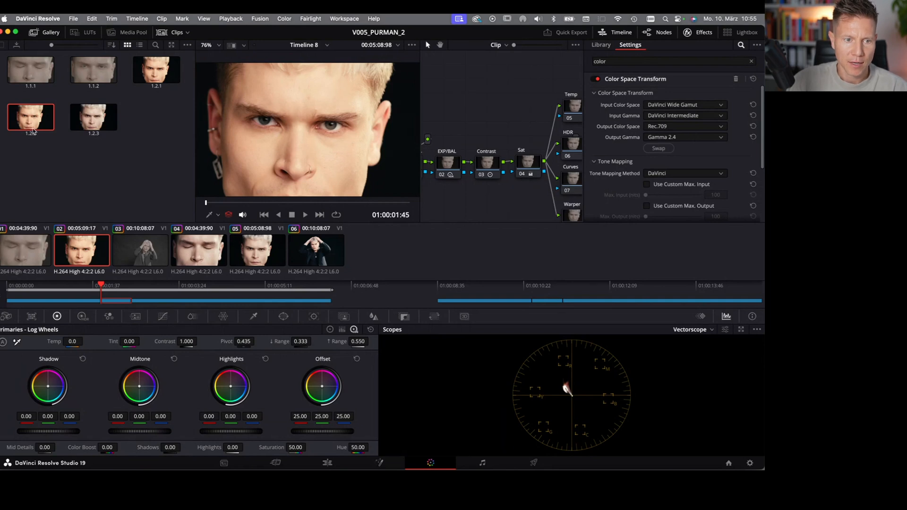
# - Start exporting still 1.2.2, then close the Export Stills dialog
pyautogui.rightClick(35, 124)
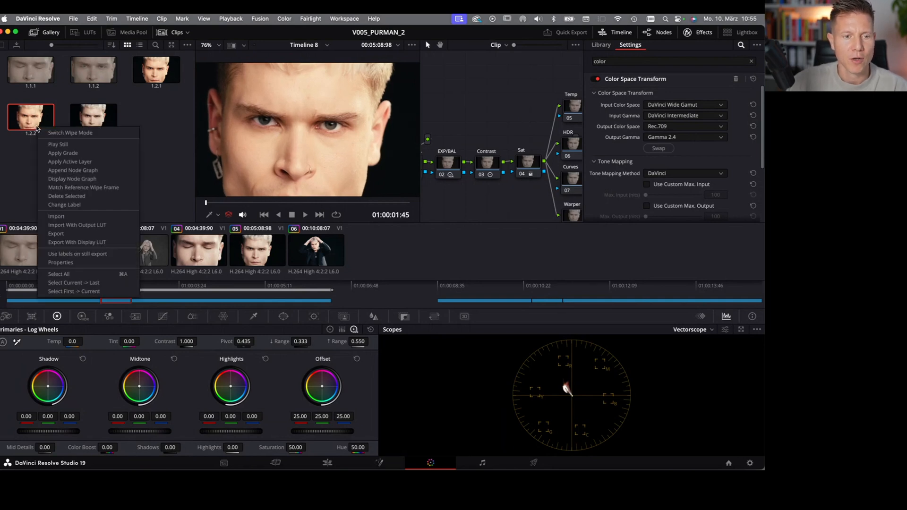
pyautogui.click(55, 233)
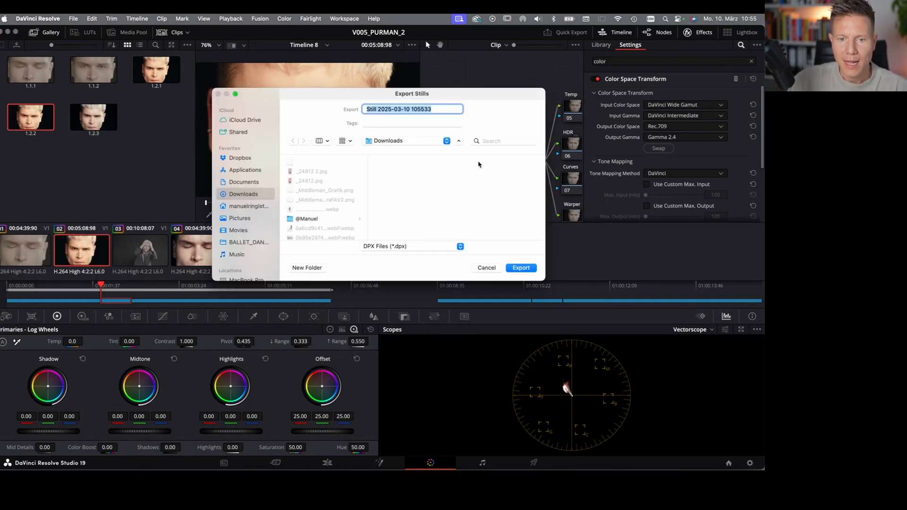
pyautogui.click(487, 268)
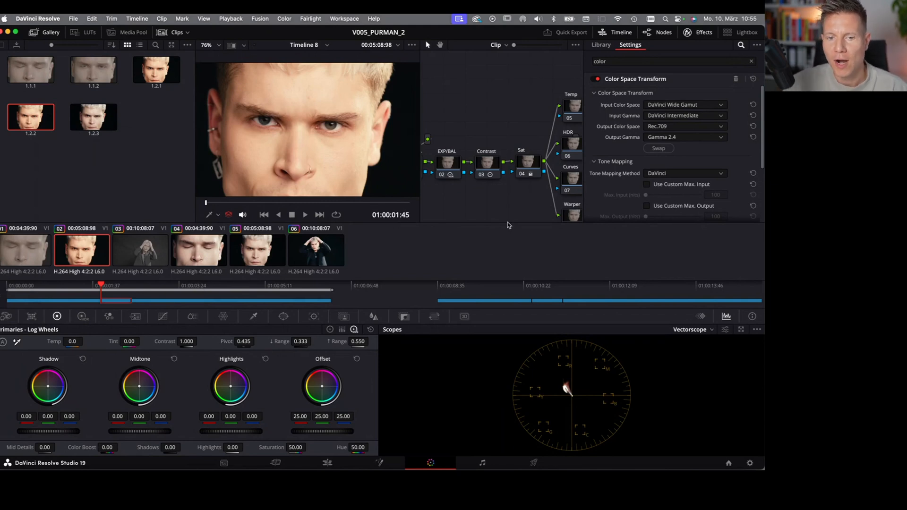
pyautogui.moveTo(43, 168)
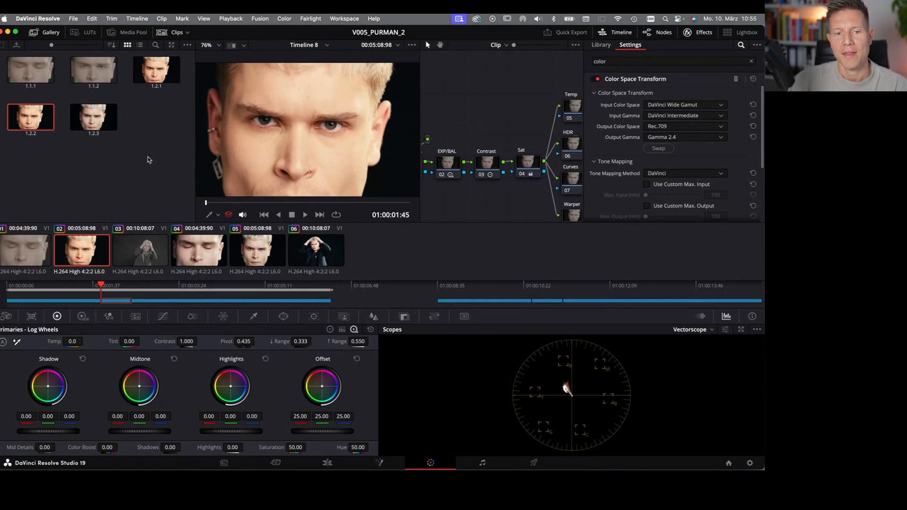
pyautogui.moveTo(20, 256)
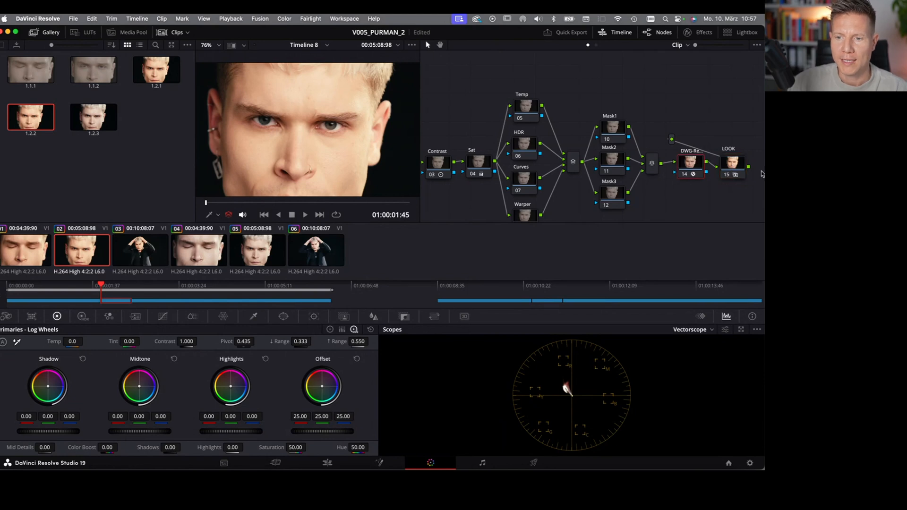
# - Select the LOOK compound node at the end of the node tree
pyautogui.click(731, 164)
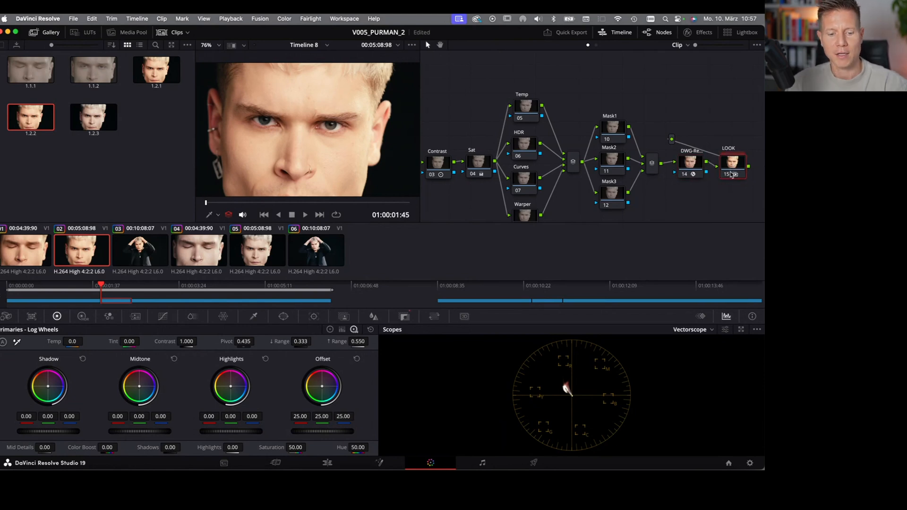
pyautogui.moveTo(732, 174)
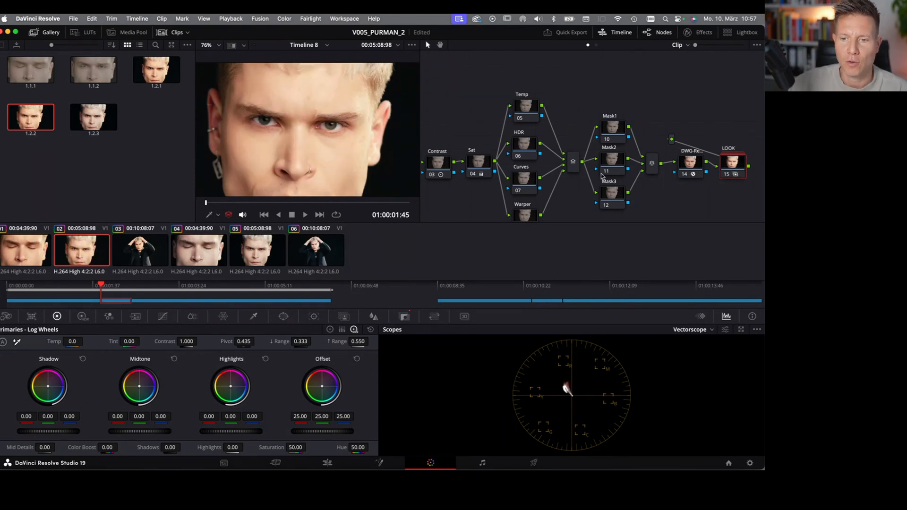
pyautogui.moveTo(523, 181)
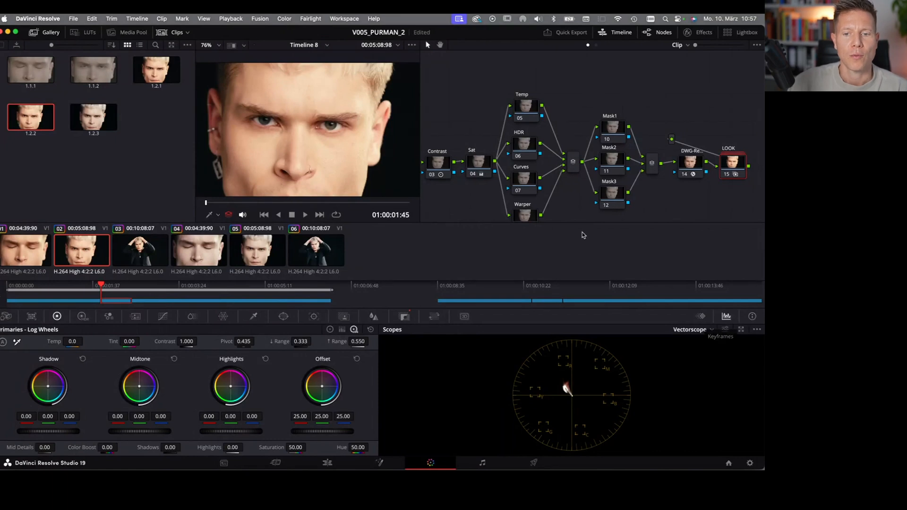
pyautogui.moveTo(583, 223)
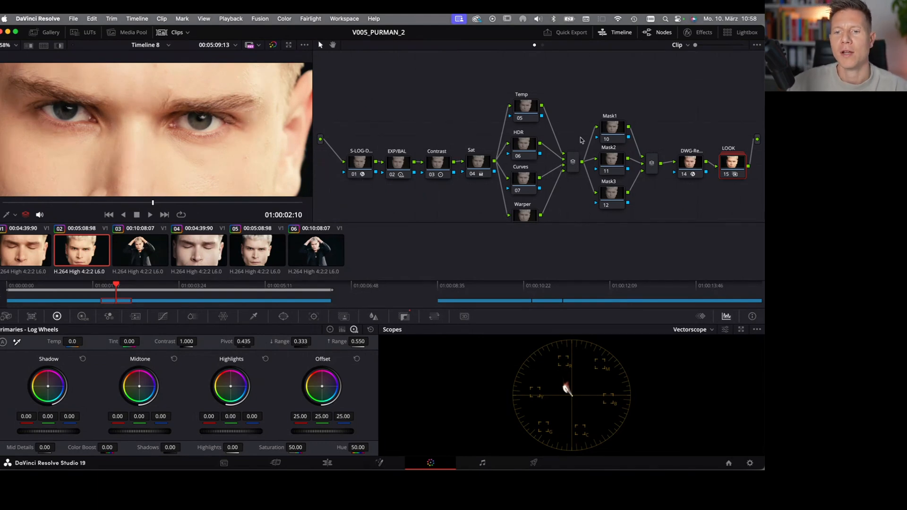
pyautogui.moveTo(611, 158)
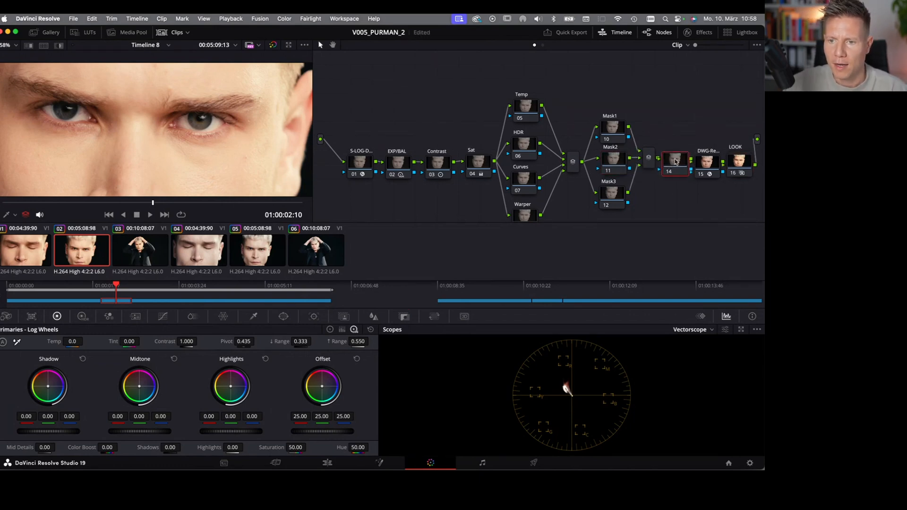
# - Label the new serial node 14 Grain/Texture
pyautogui.rightClick(675, 162)
pyautogui.write('Grain/Tex')
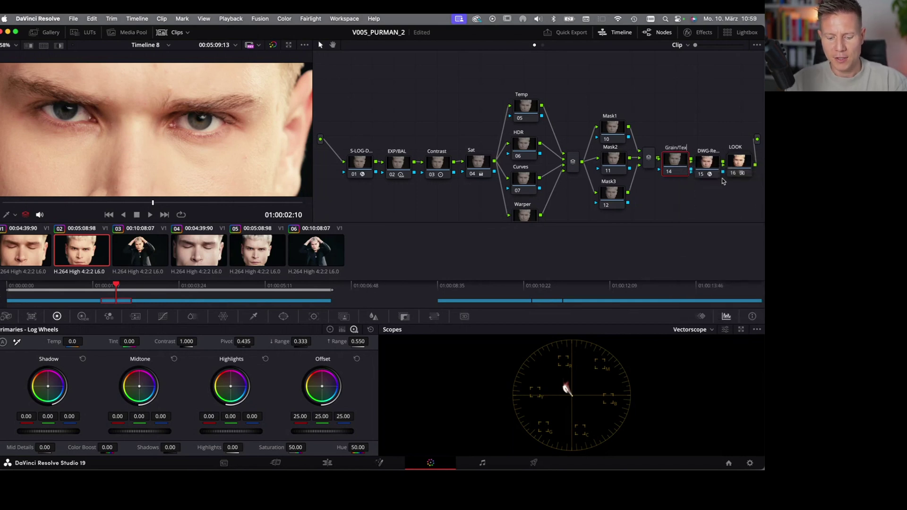
pyautogui.rightClick(93, 116)
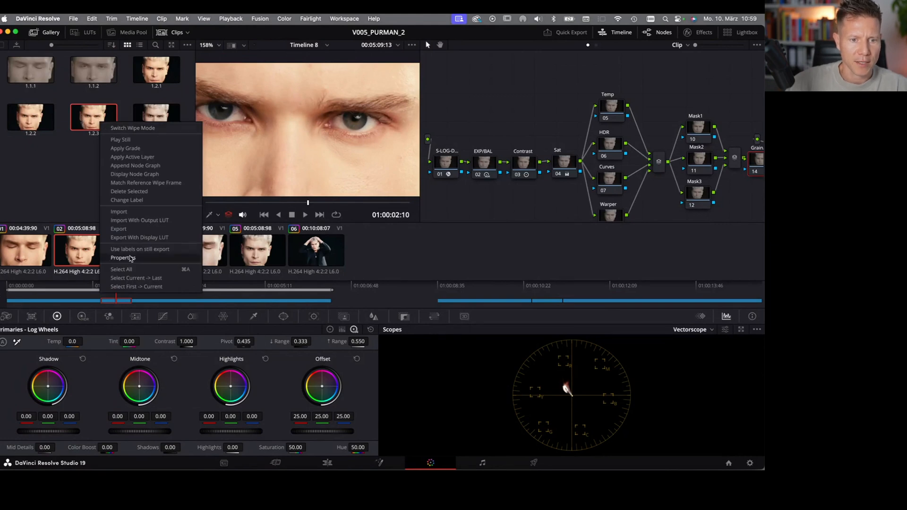
# - Export still 1.2.3 as a DPX file to the Downloads folder
pyautogui.click(119, 229)
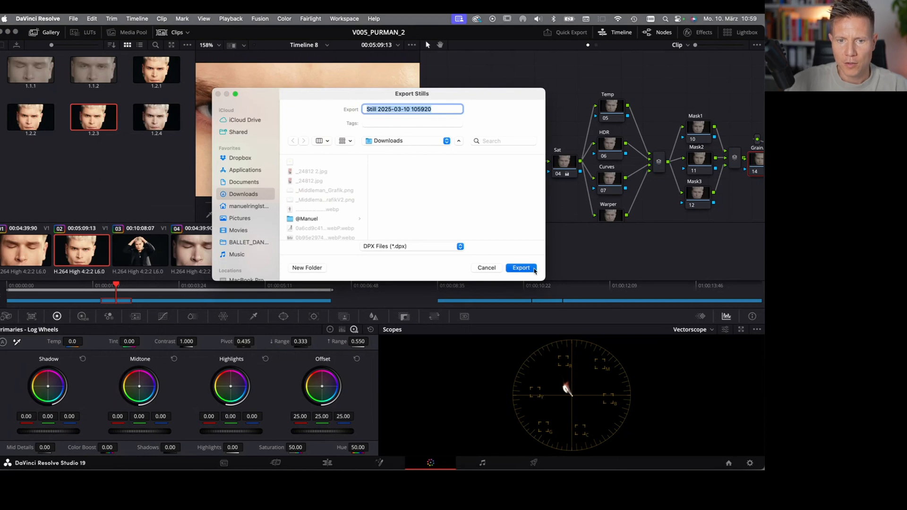
pyautogui.click(520, 268)
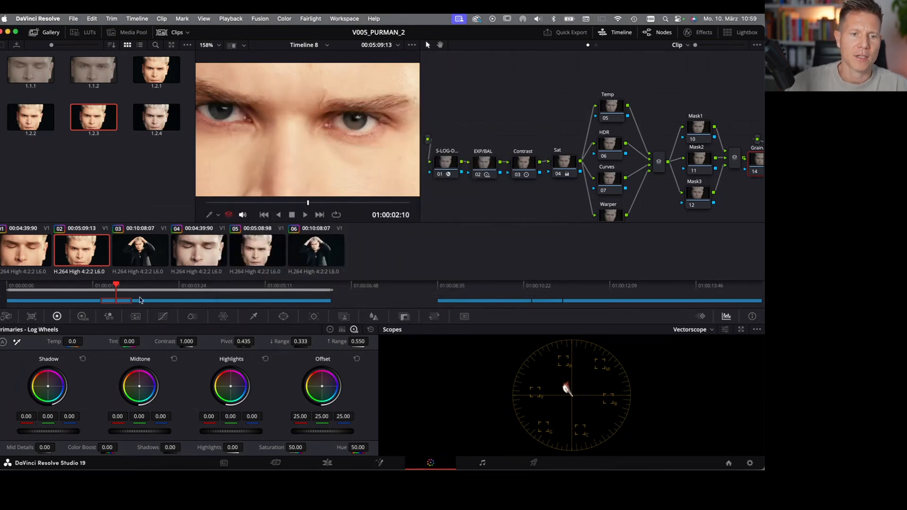
pyautogui.moveTo(42, 124)
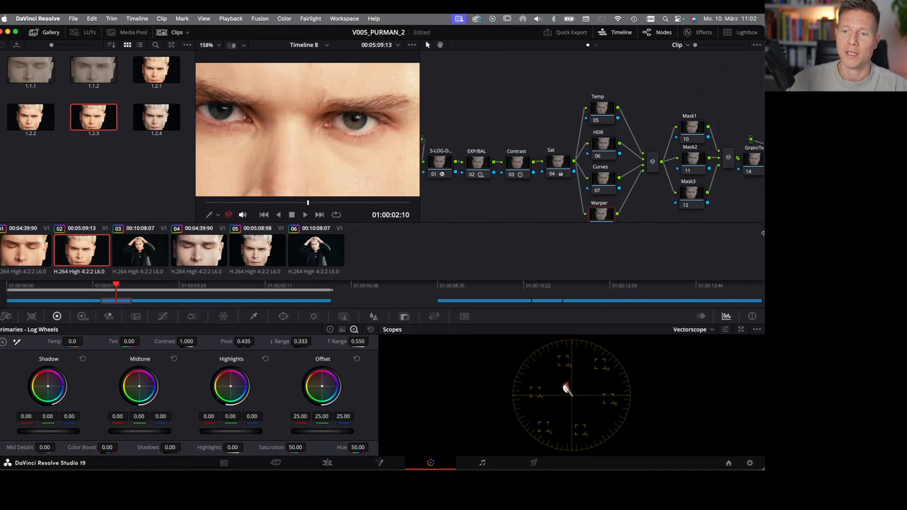
pyautogui.moveTo(750, 243)
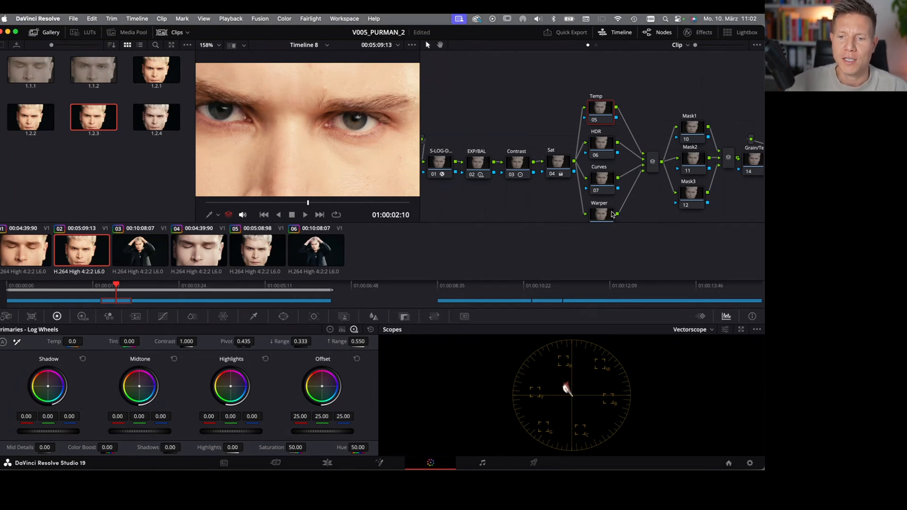
pyautogui.moveTo(611, 215)
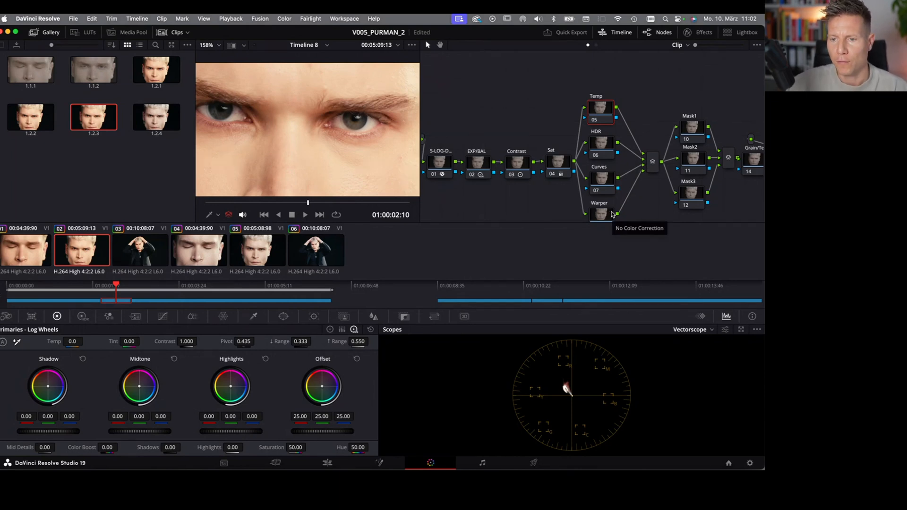